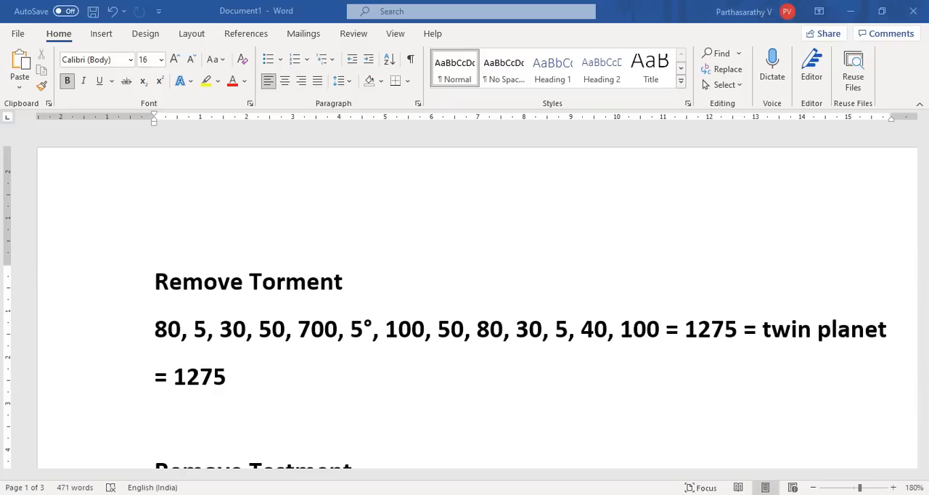
mouse_move(348, 351)
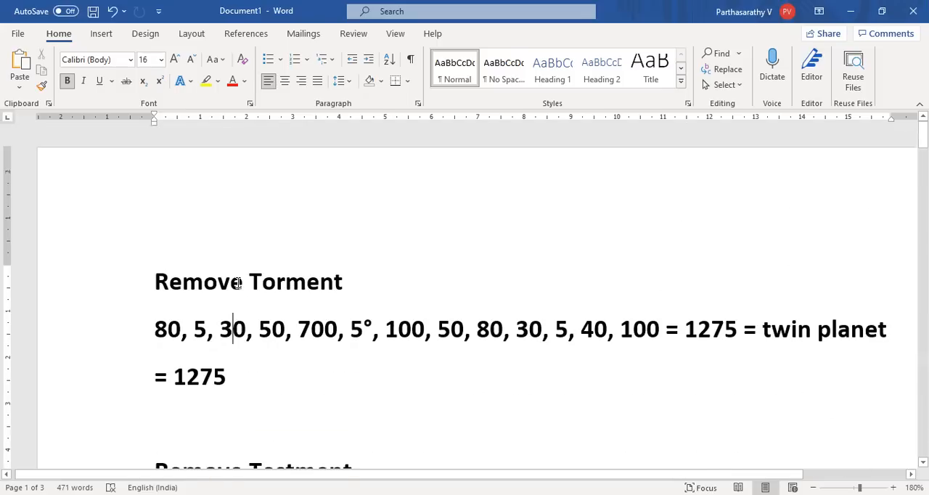
Scroll down past entries a) to e) until 'see eden deep in pi = 346' is in view
scroll("up", 3)
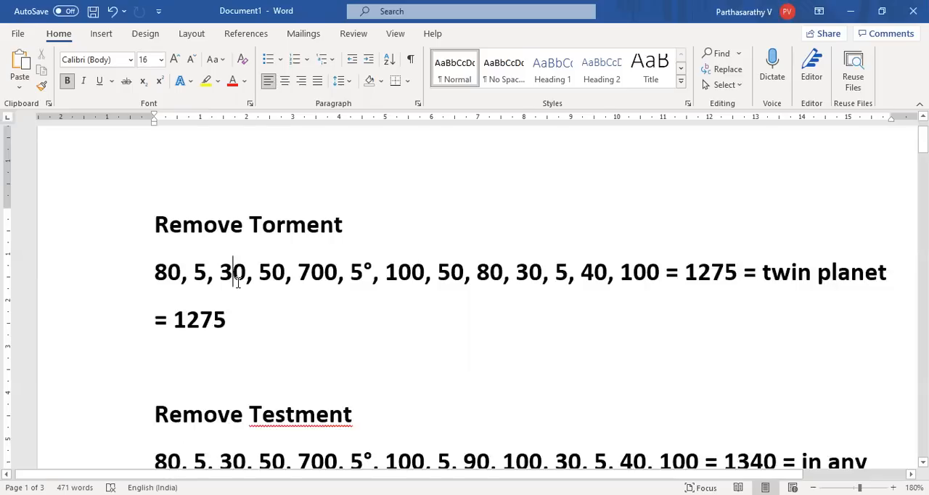
scroll("up", 3)
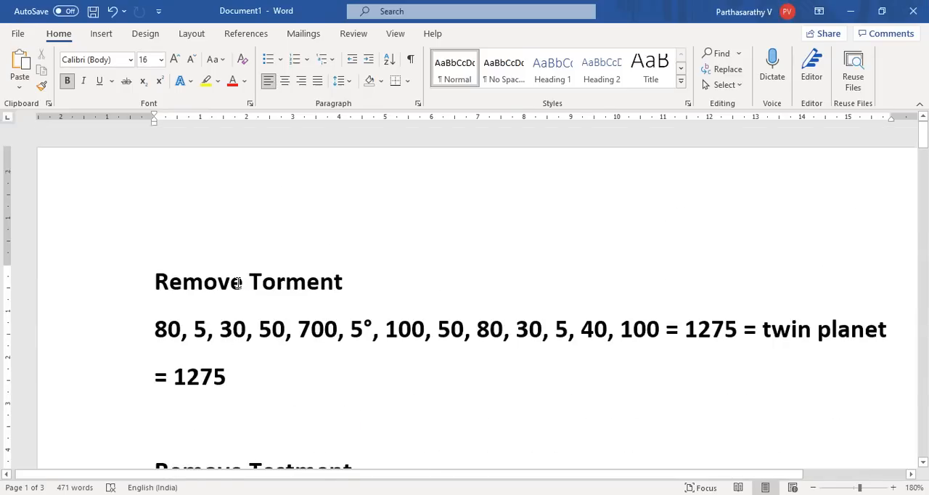
scroll("down", 3)
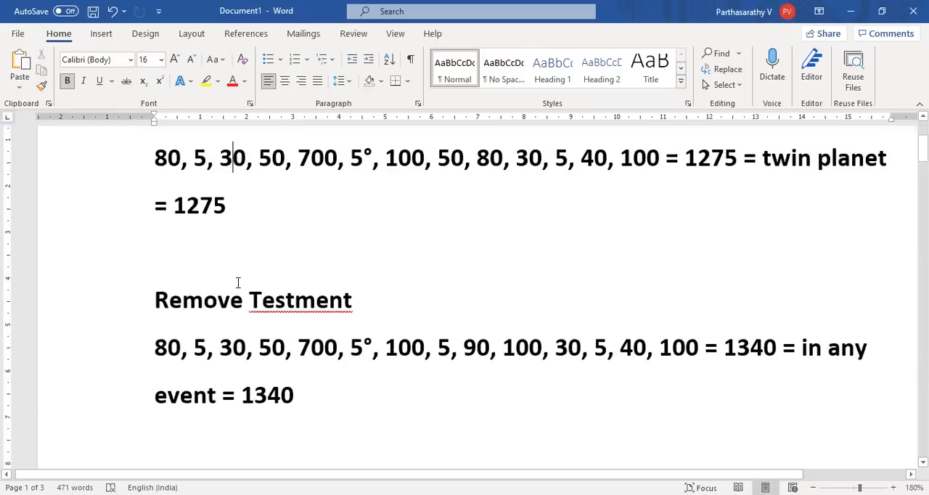
scroll("up", 3)
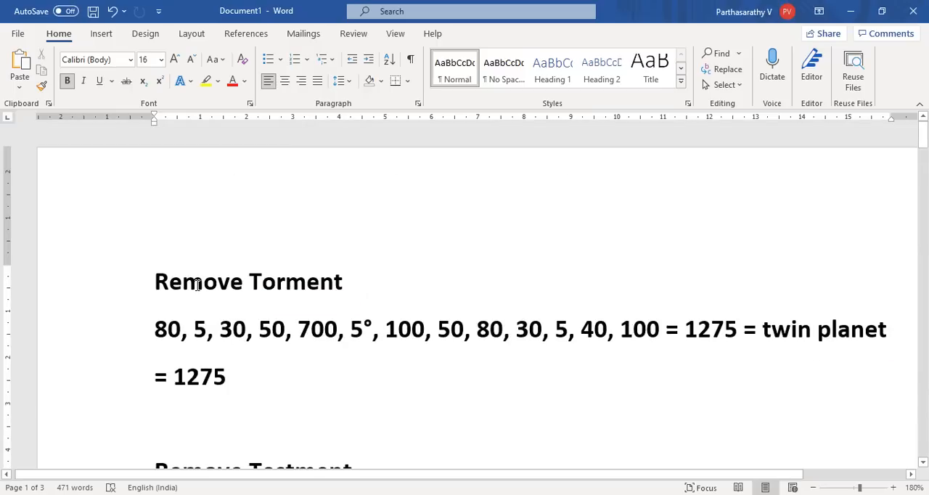
scroll("down", 3)
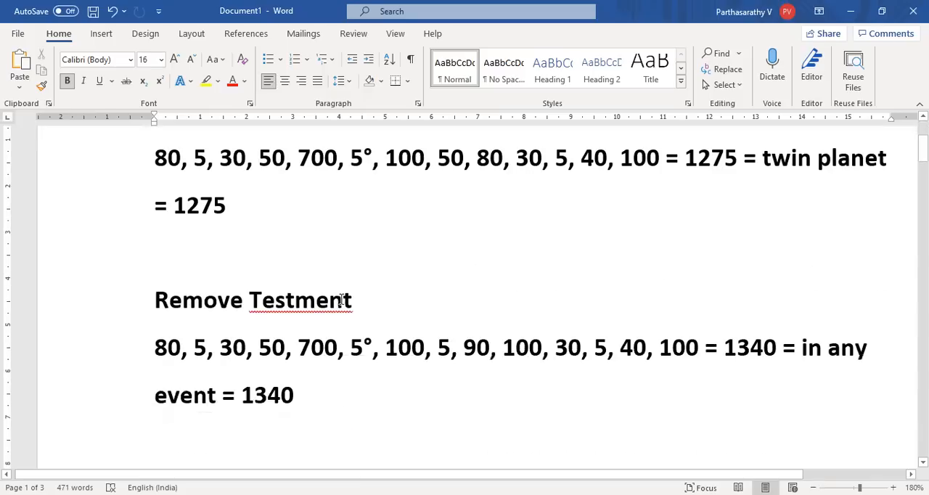
scroll("down", 3)
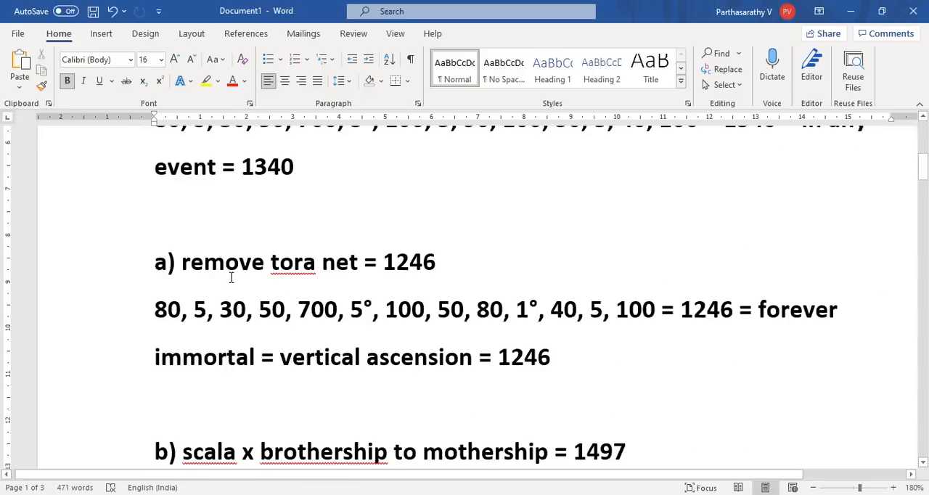
scroll("down", 3)
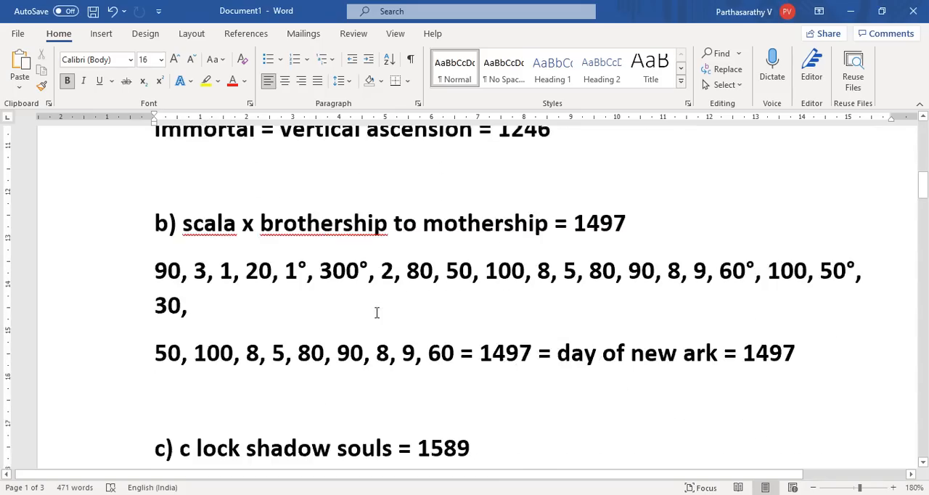
scroll("up", 3)
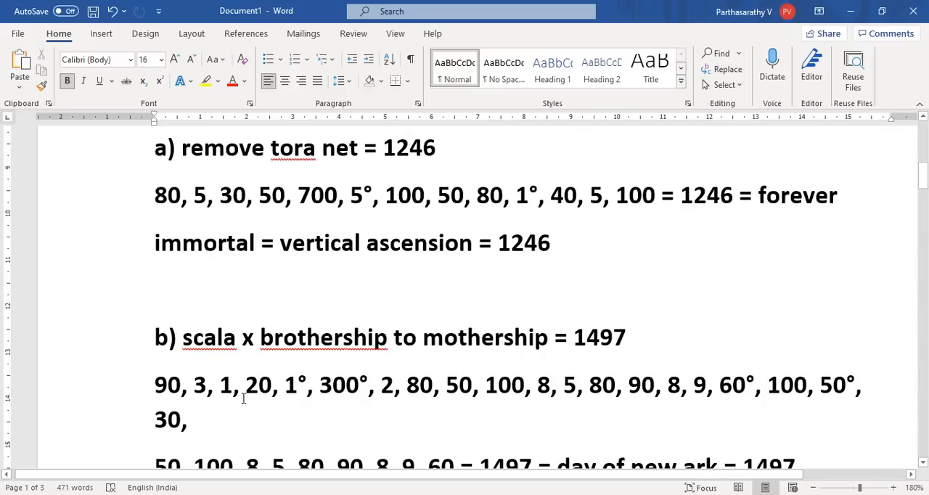
scroll("down", 3)
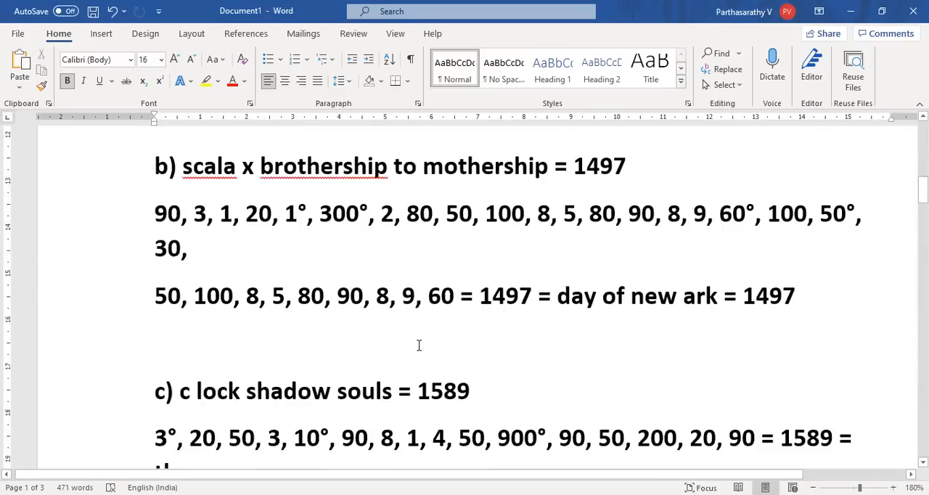
scroll("down", 3)
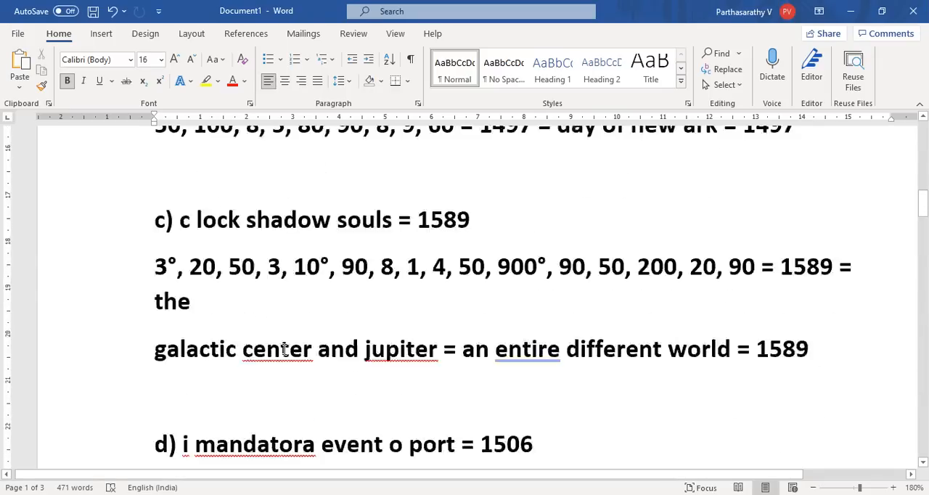
scroll("down", 3)
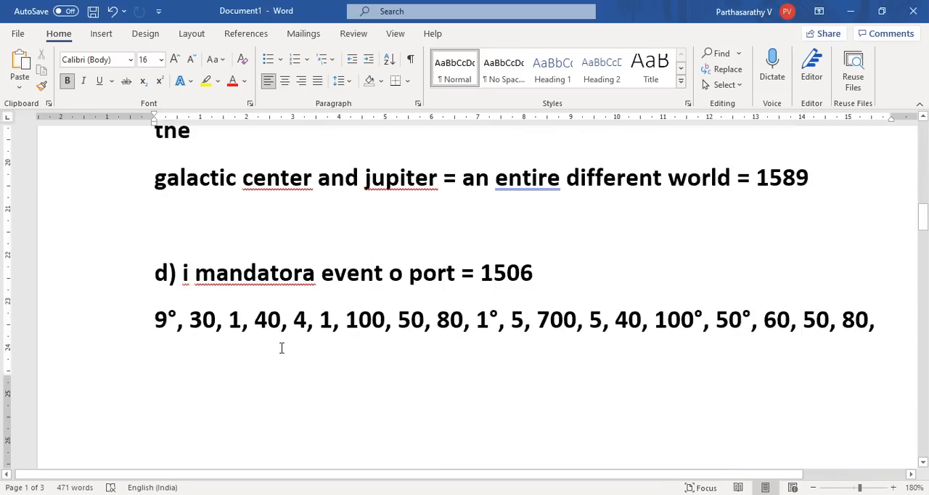
scroll("down", 3)
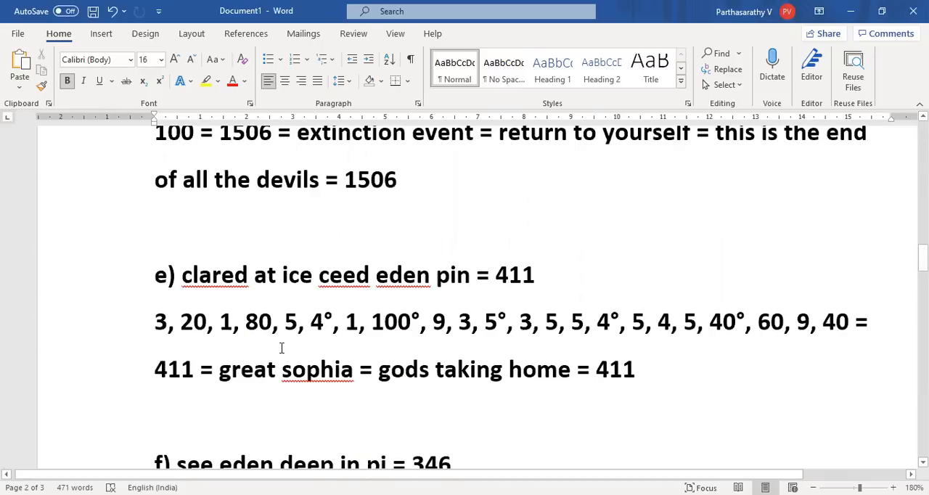
scroll("down", 3)
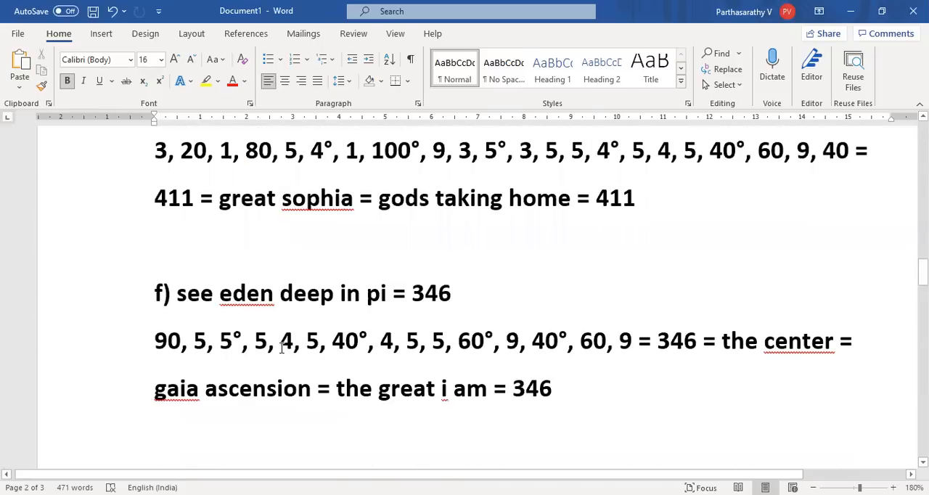
Select 'see eden deep in pi' and 'clared at ice ceed eden pin' for yellow highlighting
left_click_drag(177, 293, 389, 293)
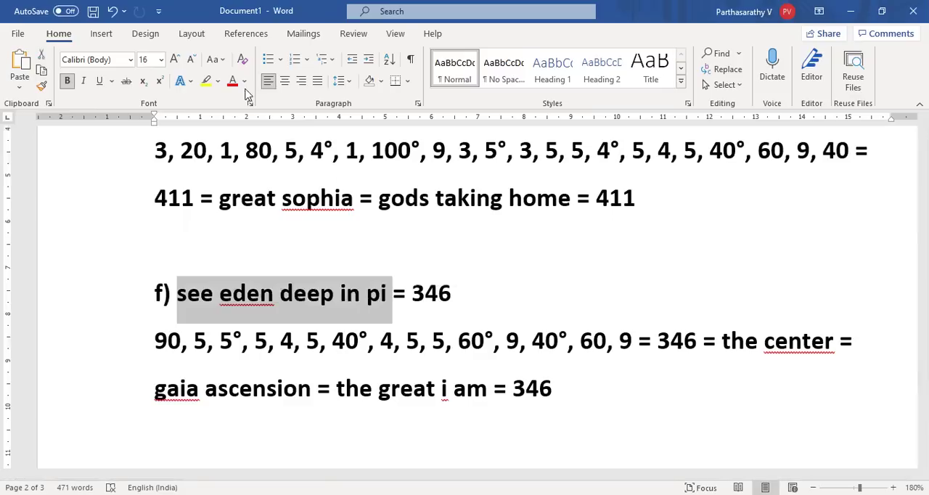
scroll("up", 3)
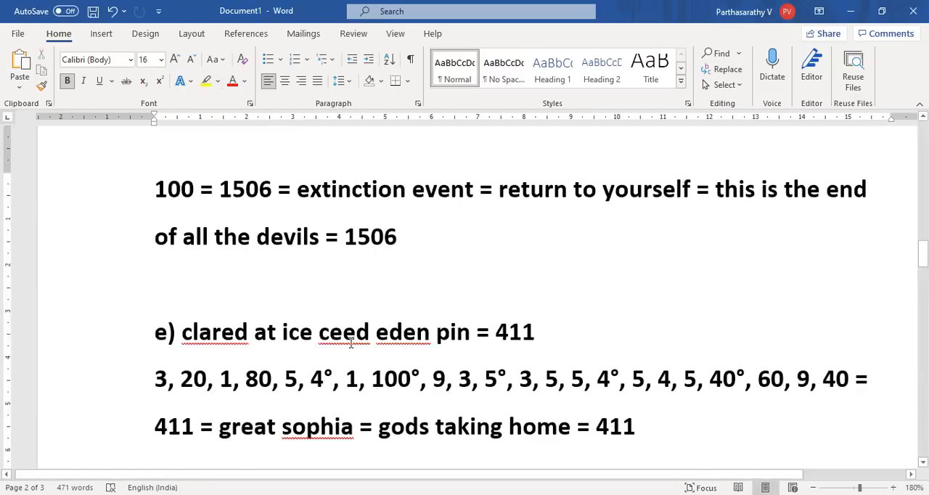
left_click_drag(180, 330, 470, 331)
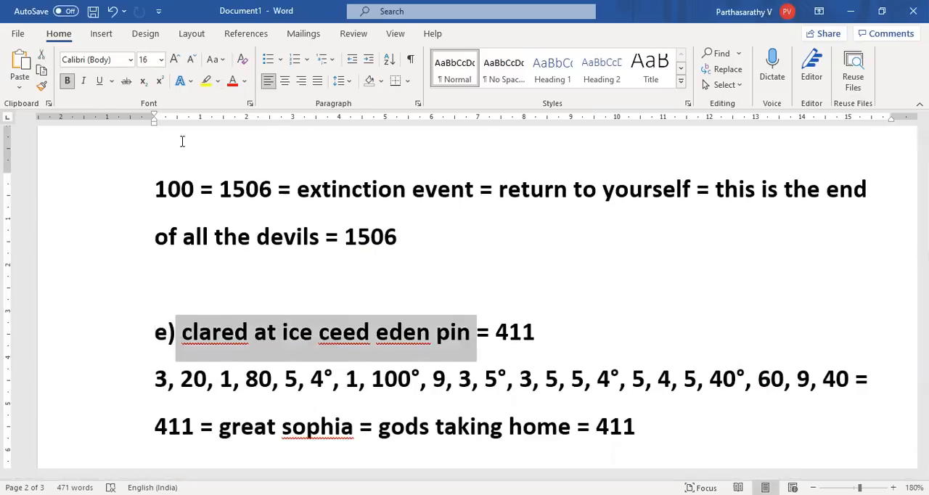
Scroll further down the document to review the entries below section f)
scroll("down", 3)
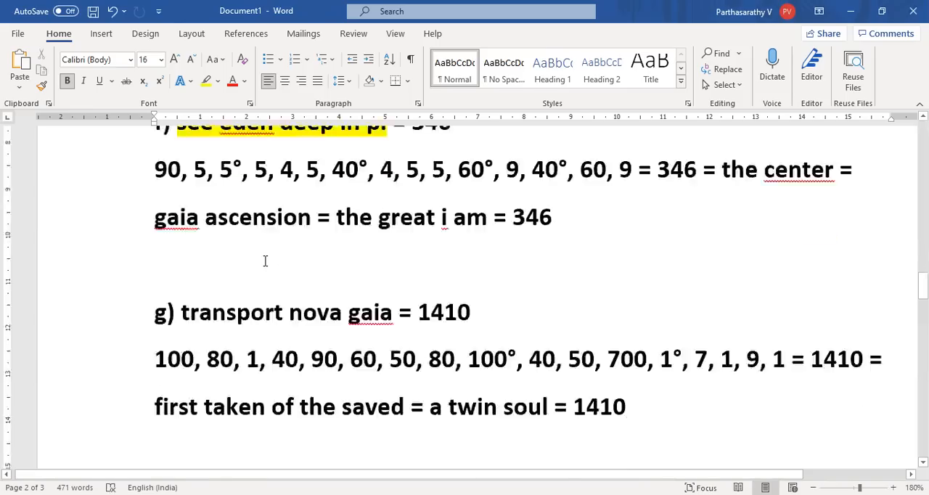
scroll("down", 3)
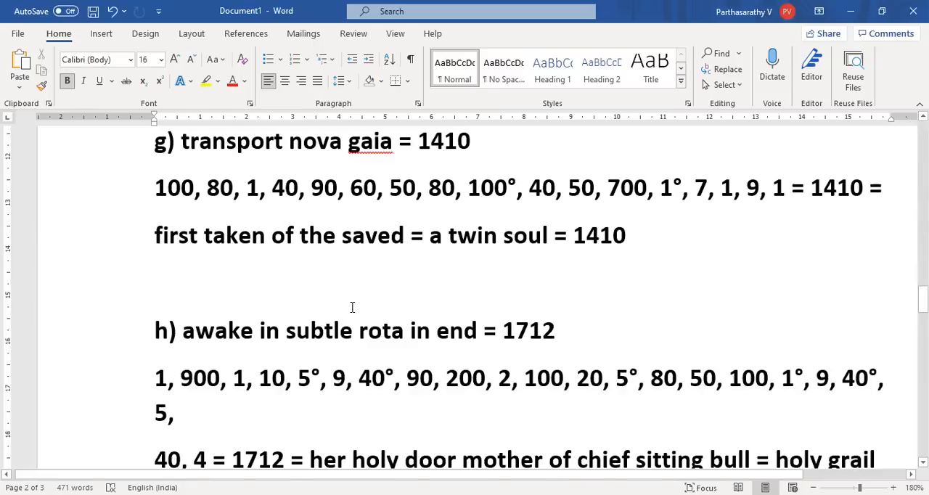
scroll("down", 3)
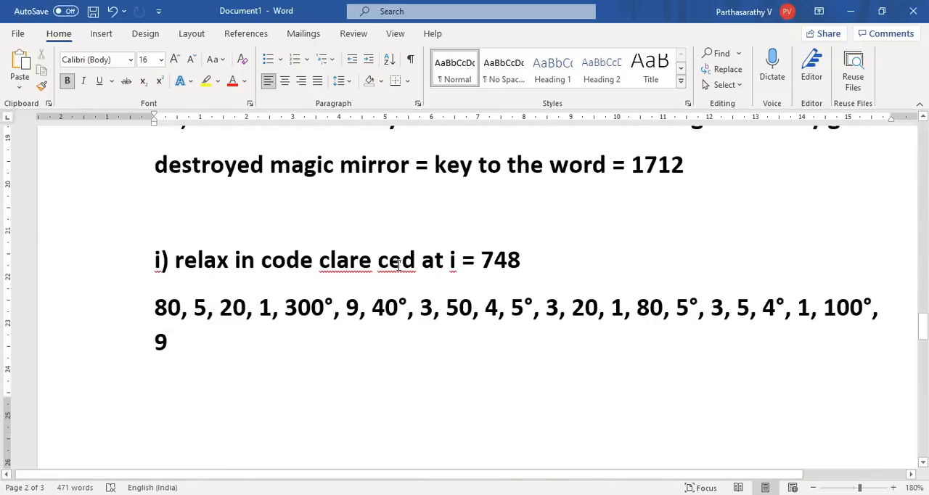
scroll("down", 3)
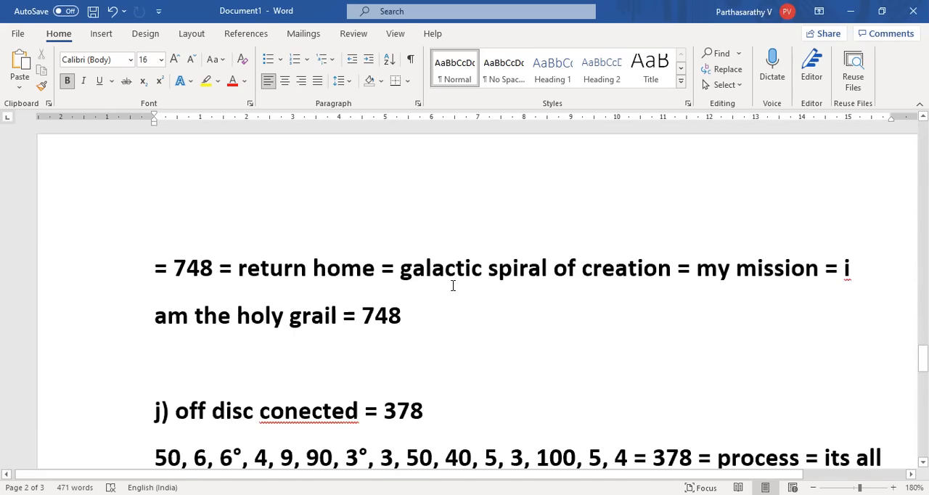
scroll("down", 3)
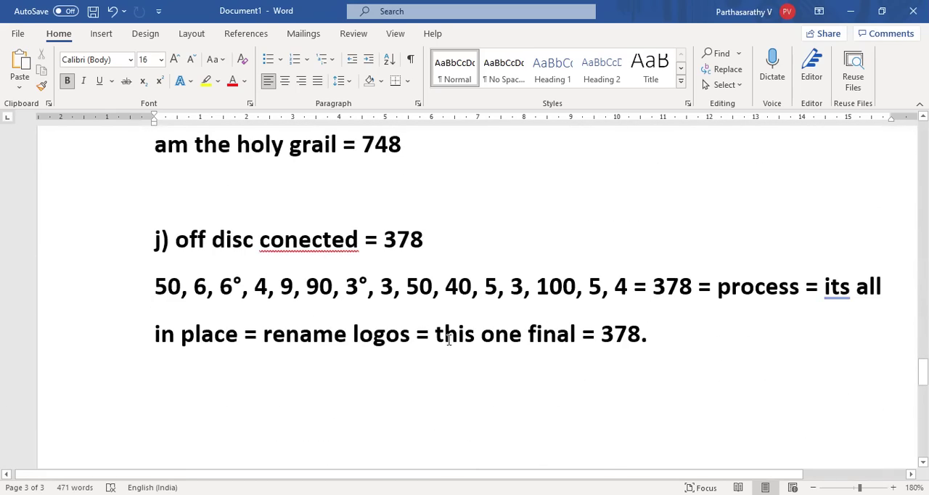
scroll("up", 3)
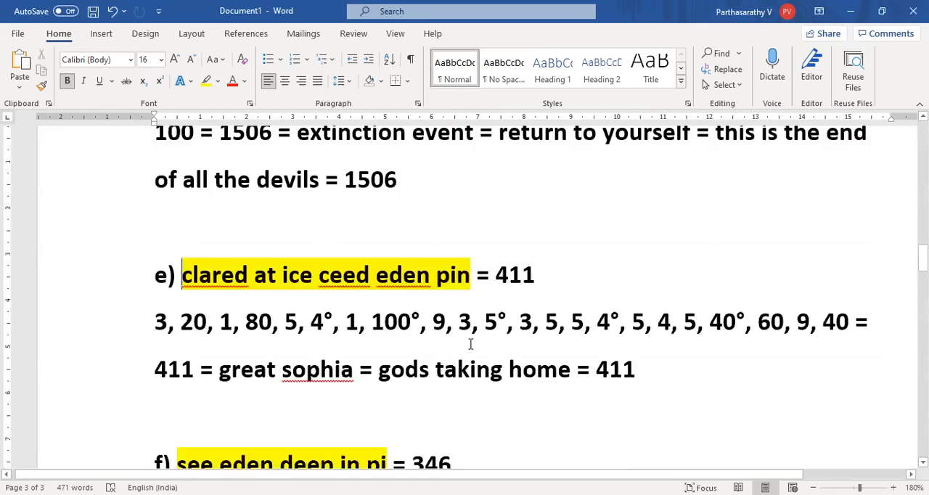
scroll("up", 3)
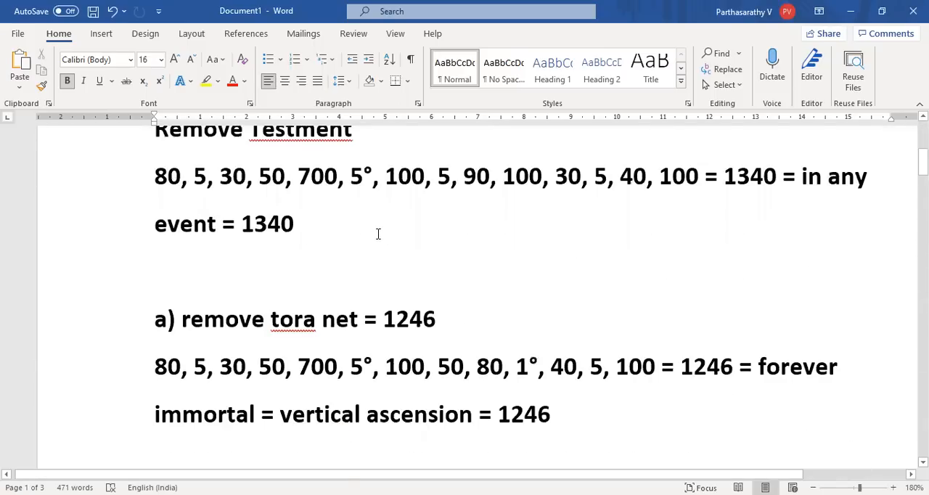
scroll("up", 3)
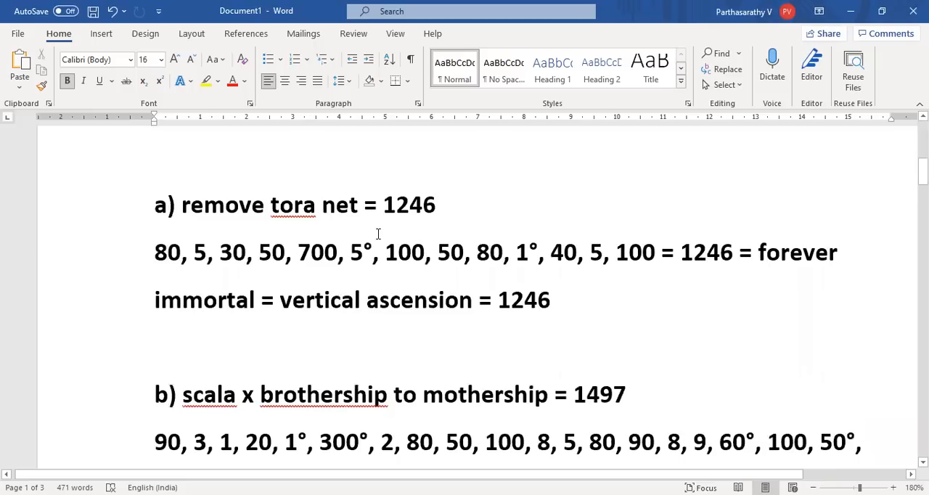
scroll("down", 3)
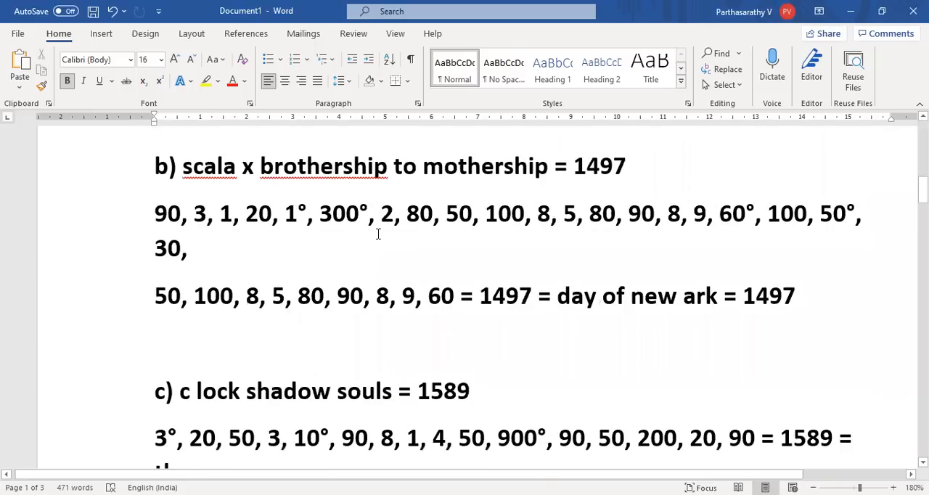
scroll("down", 3)
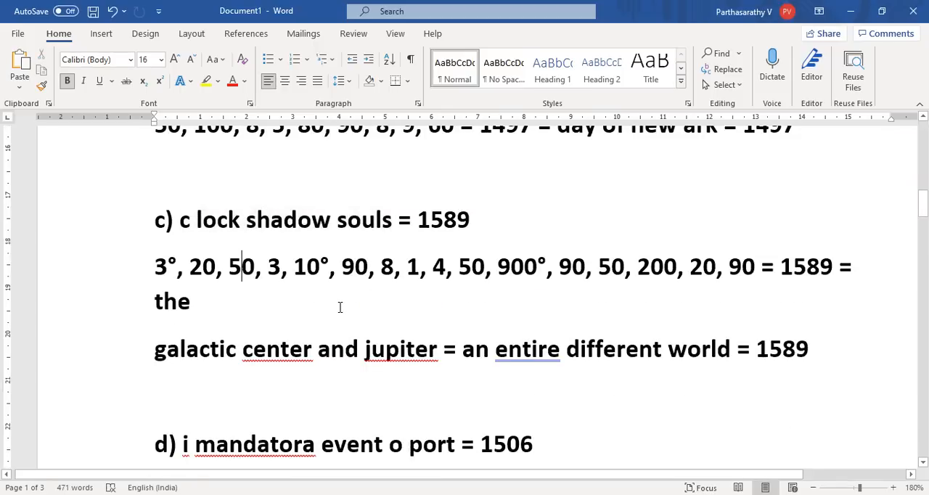
scroll("up", 3)
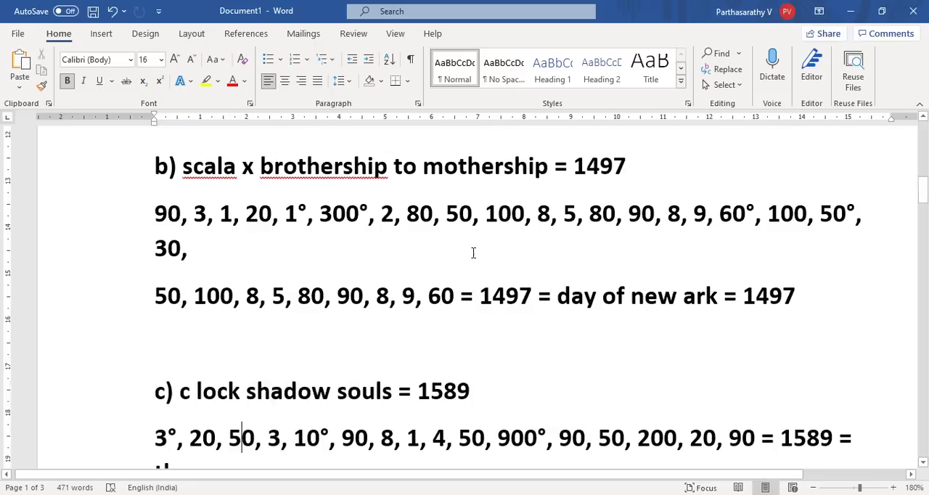
scroll("down", 3)
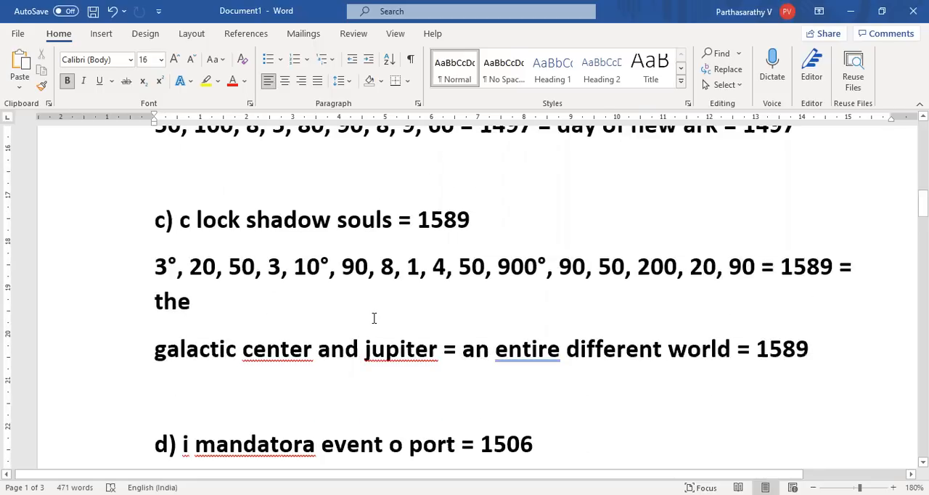
mouse_move(331, 287)
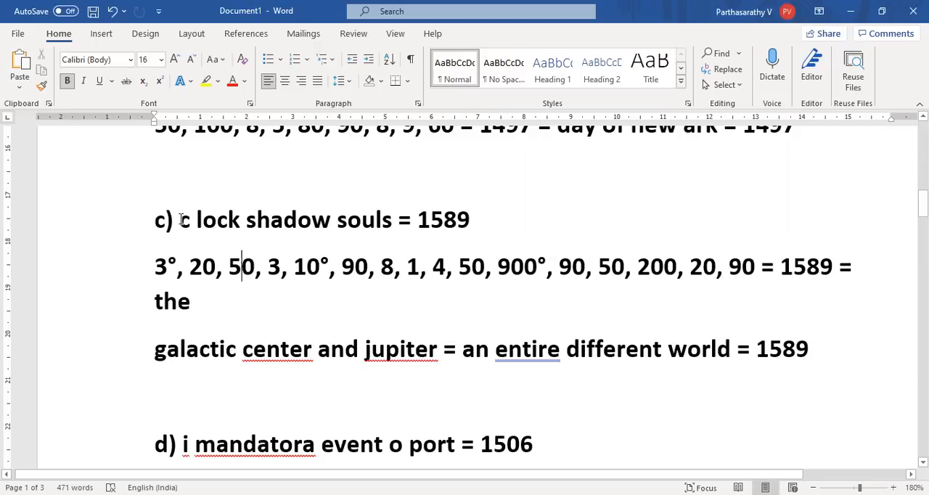
double_click(212, 220)
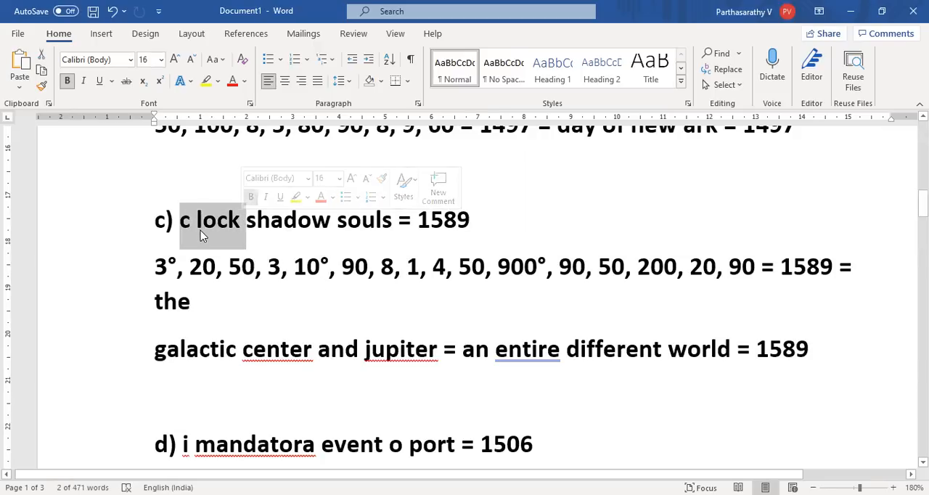
left_click(232, 220)
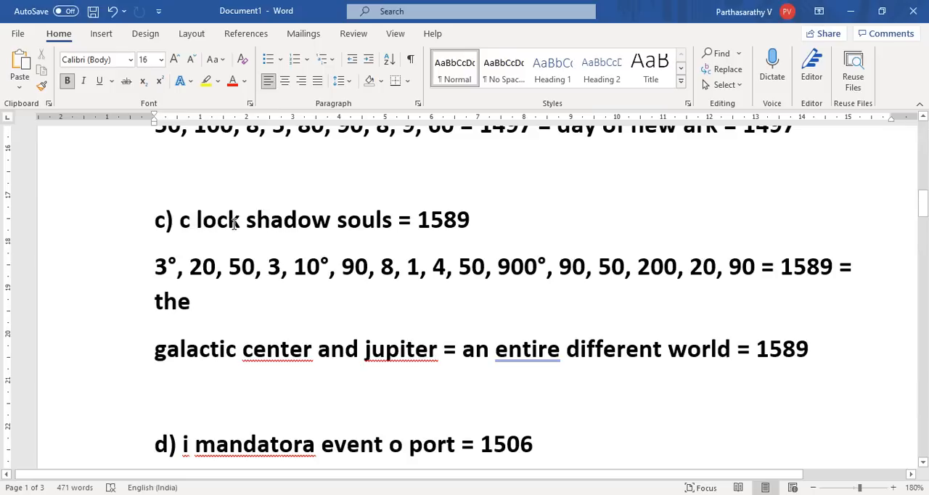
mouse_move(264, 238)
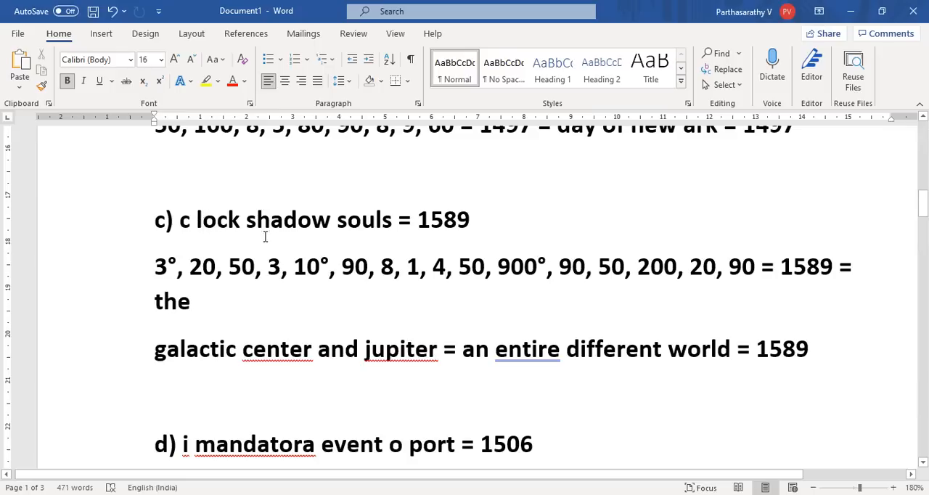
scroll("down", 3)
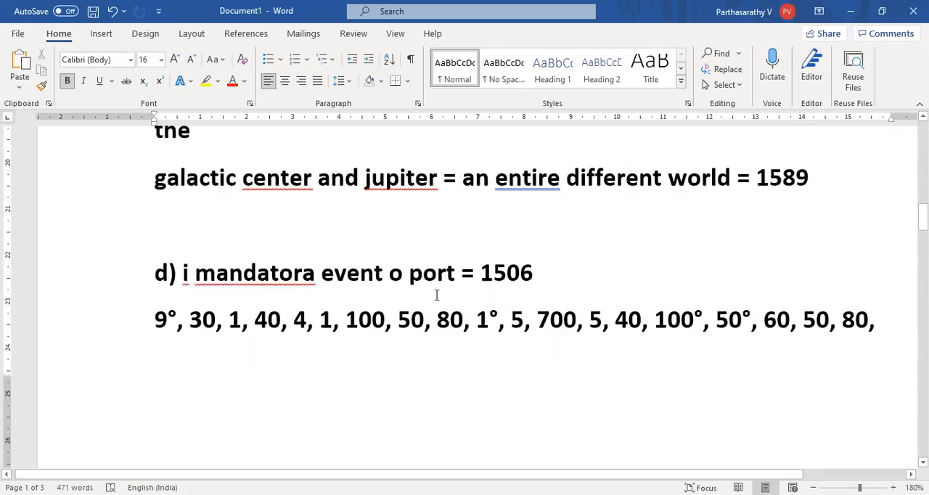
scroll("up", 3)
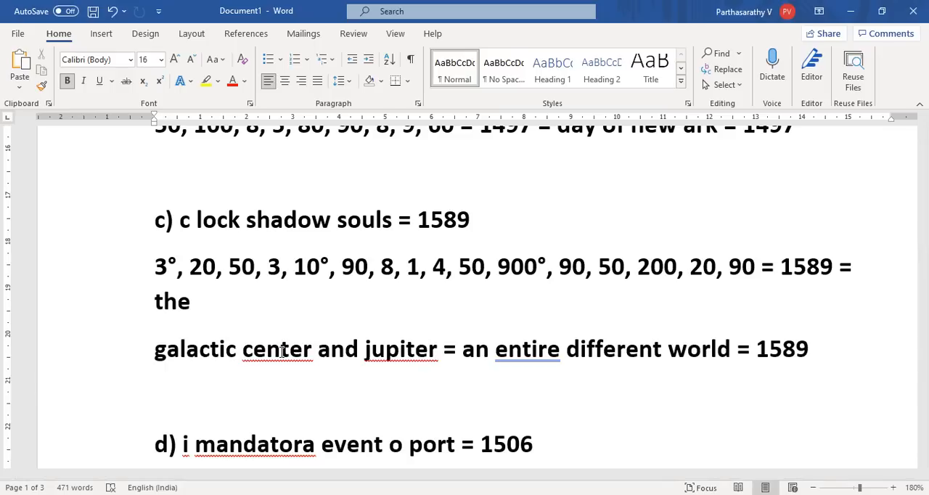
scroll("down", 3)
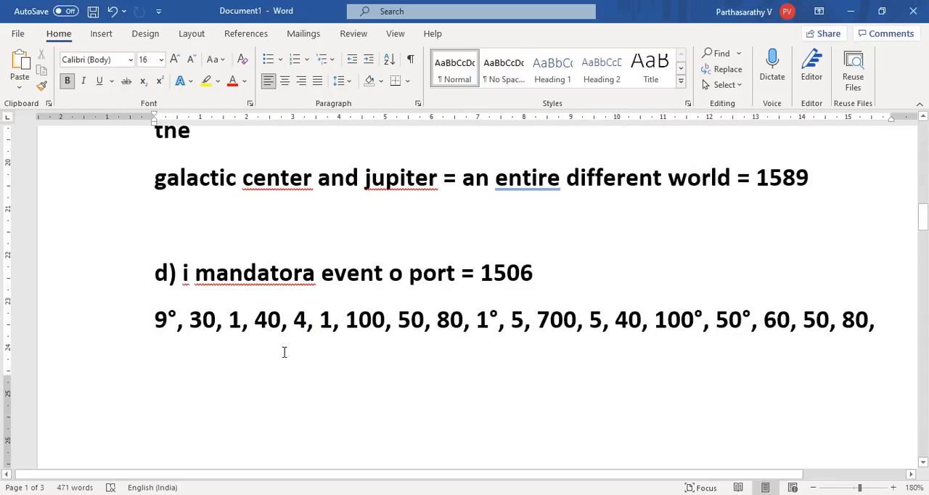
scroll("down", 3)
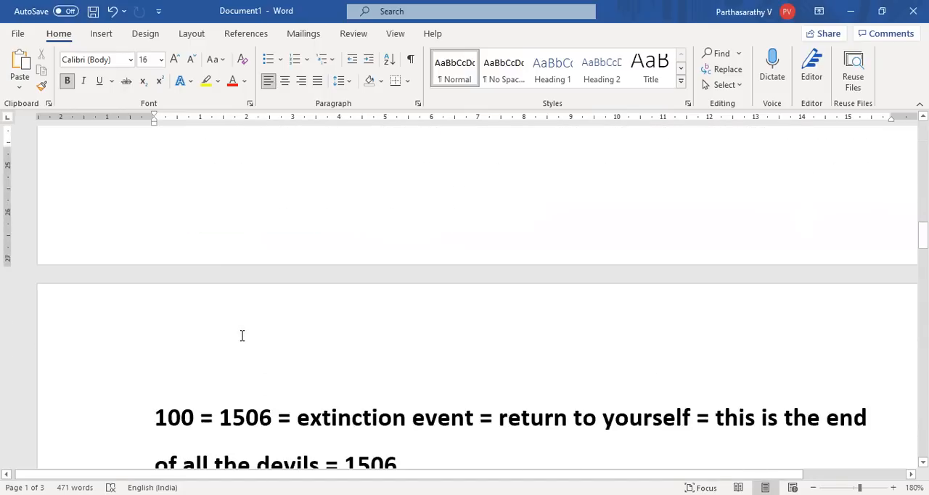
scroll("up", 3)
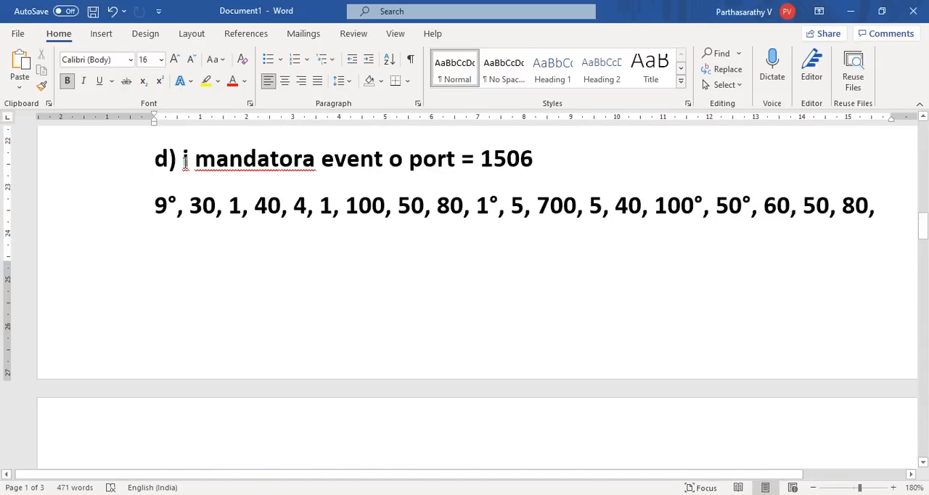
scroll("down", 3)
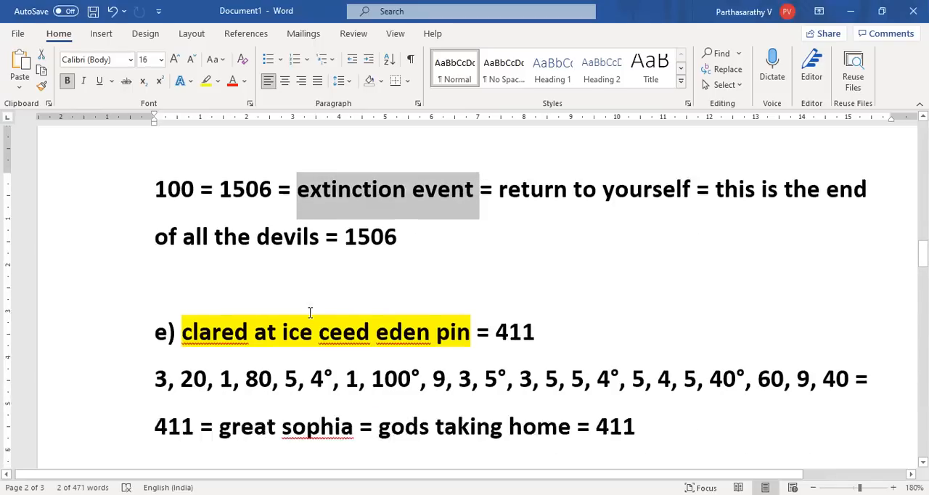
scroll("down", 3)
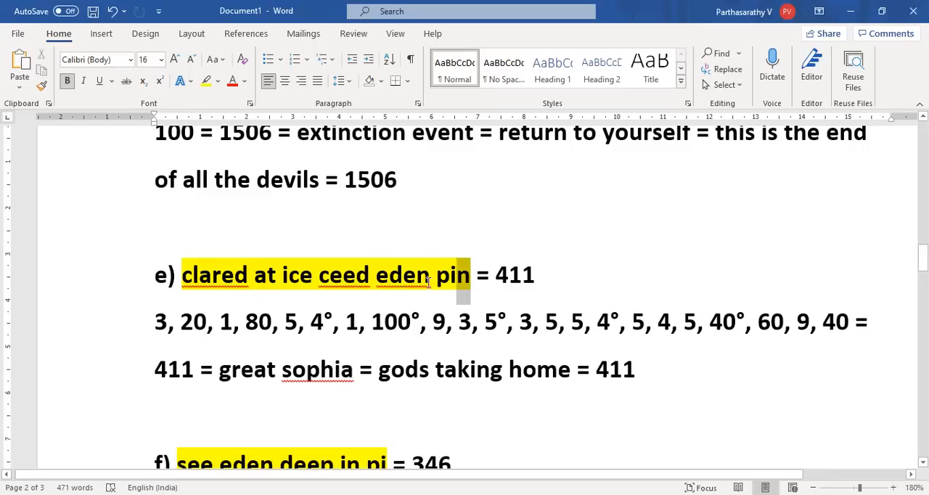
left_click(419, 322)
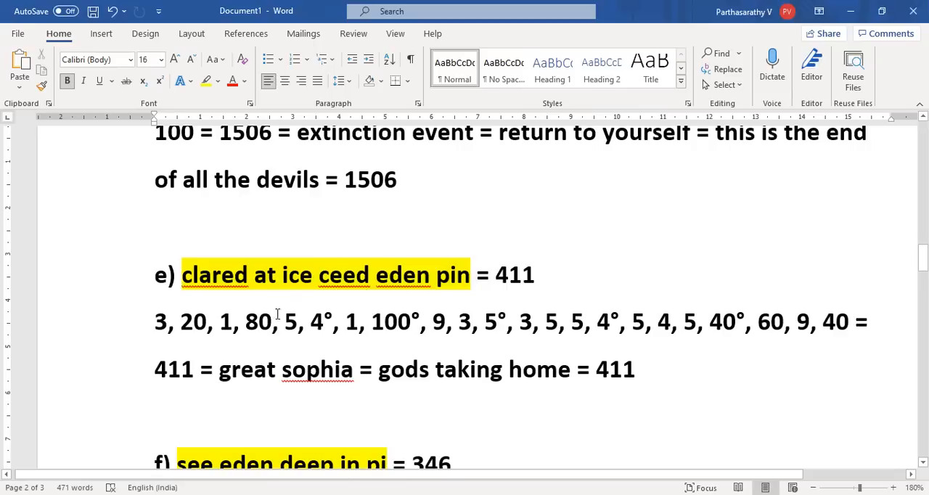
scroll("down", 3)
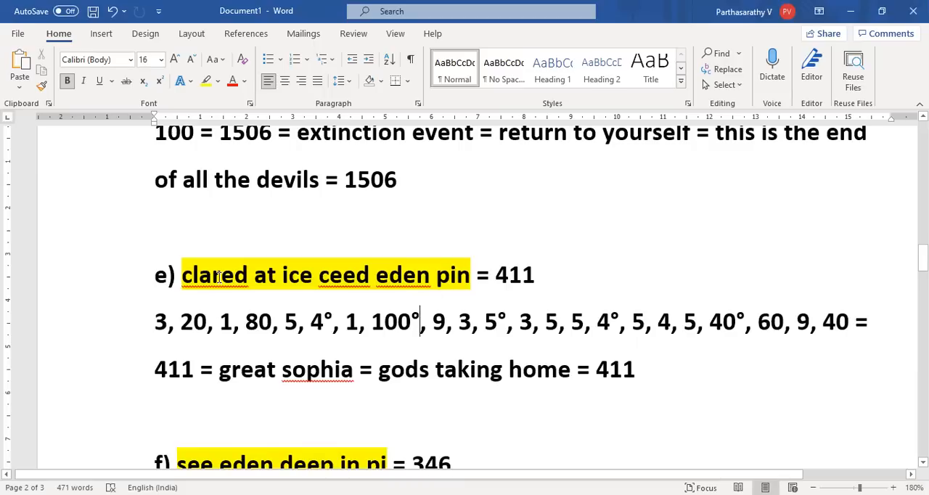
mouse_move(419, 274)
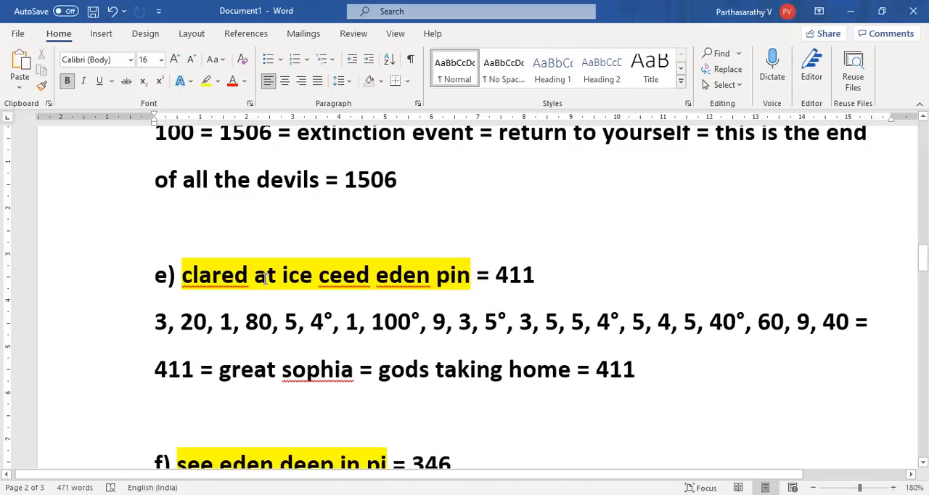
left_click(449, 274)
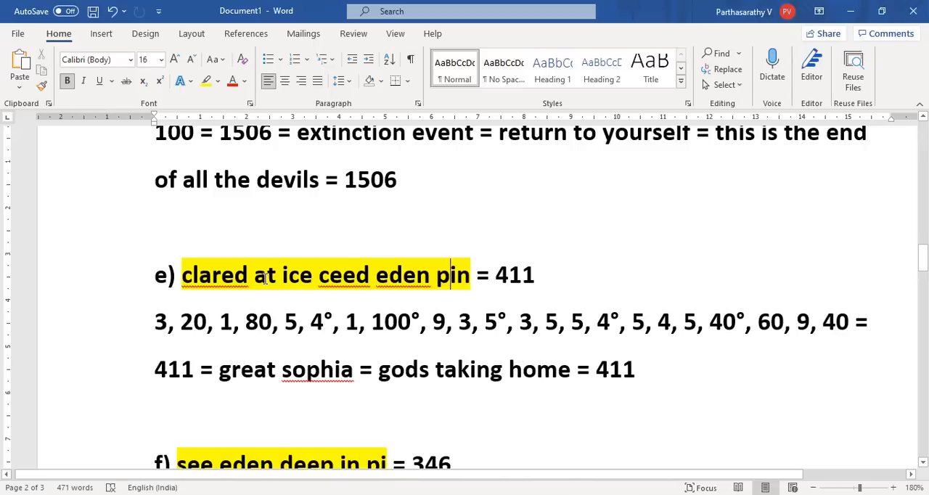
mouse_move(264, 274)
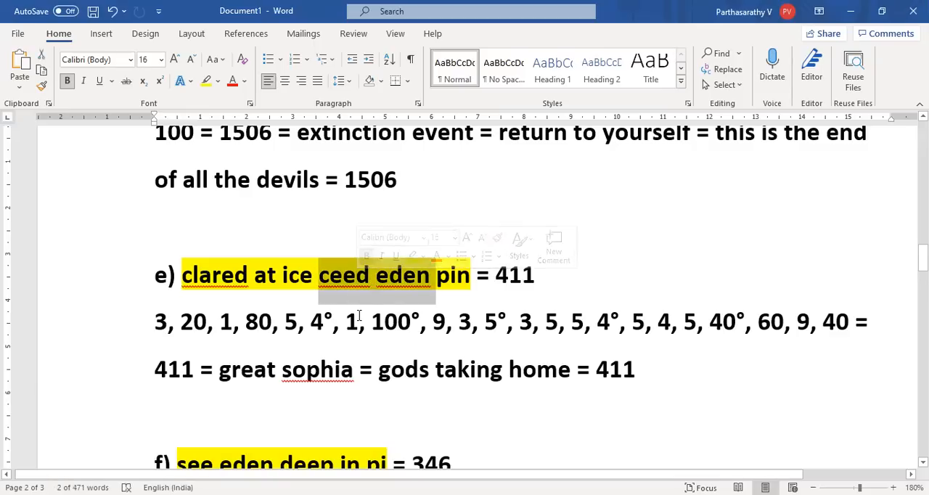
scroll("down", 3)
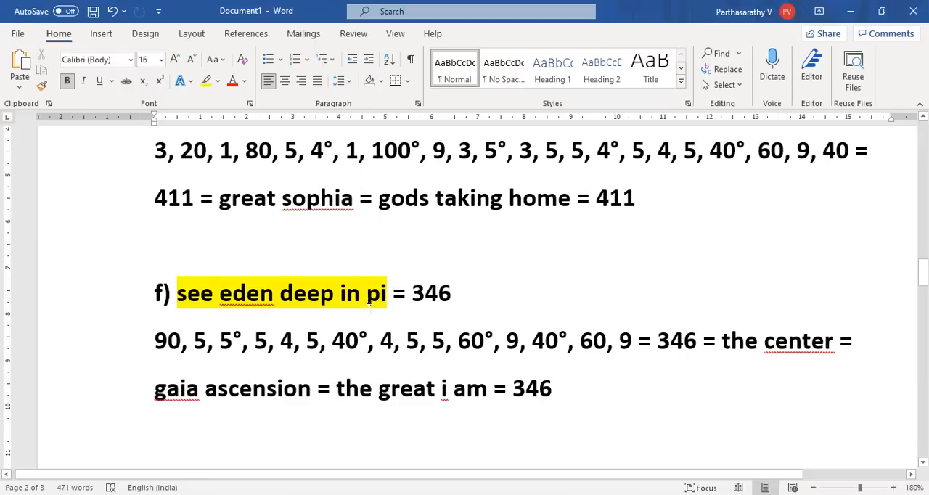
mouse_move(360, 335)
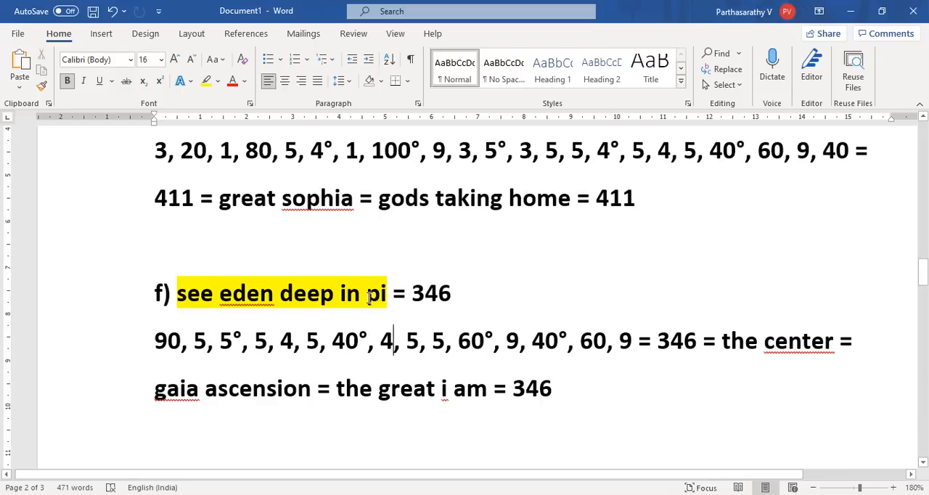
left_click(392, 341)
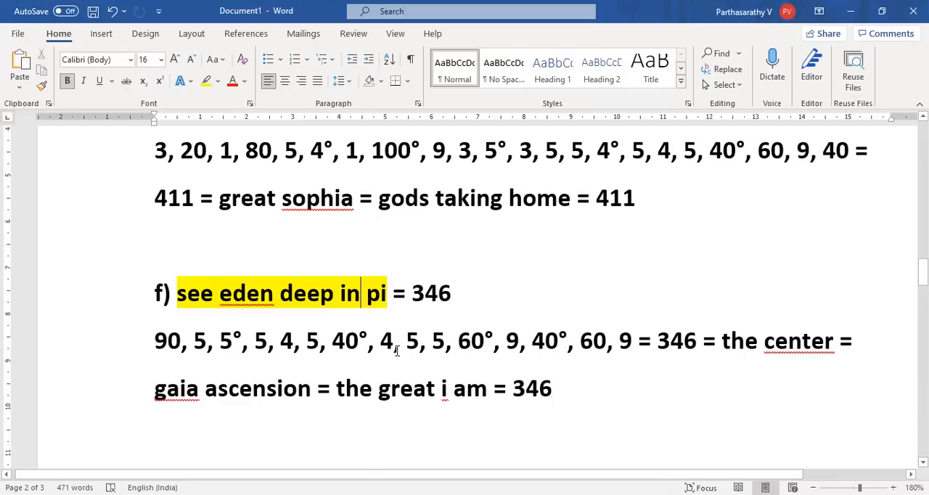
scroll("up", 3)
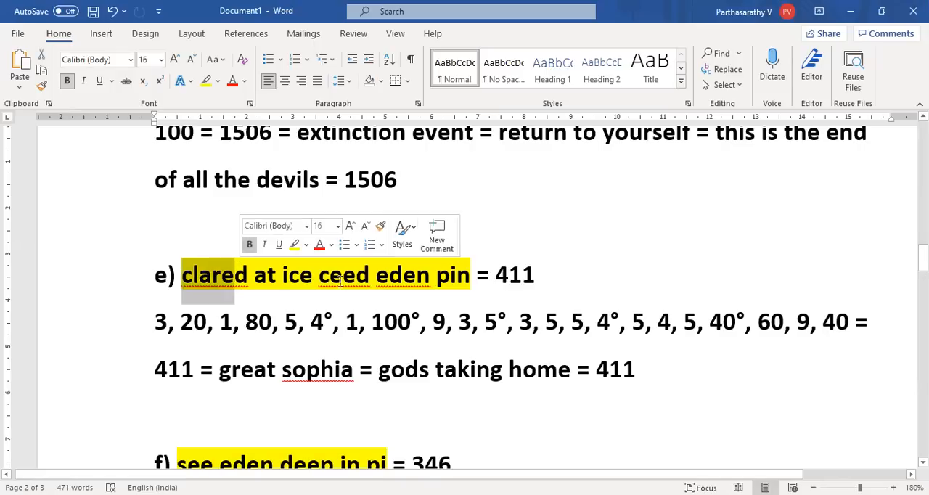
left_click(650, 303)
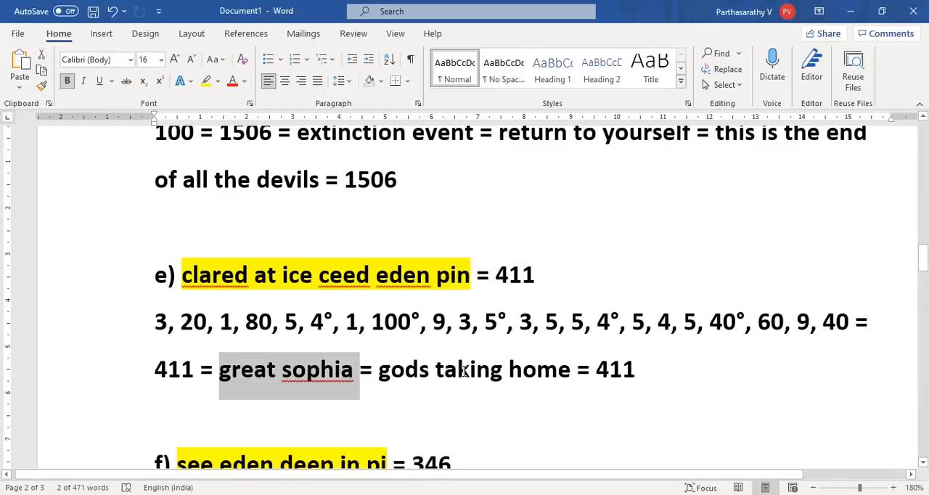
scroll("up", 3)
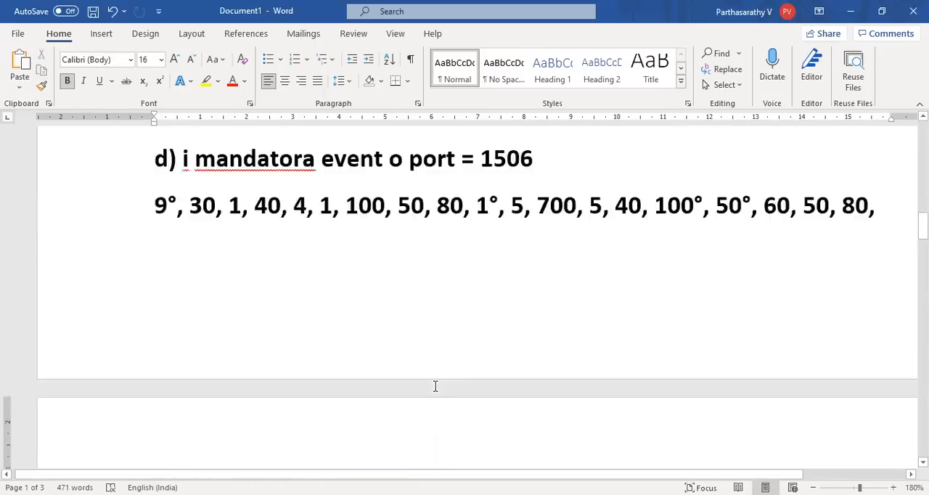
scroll("down", 3)
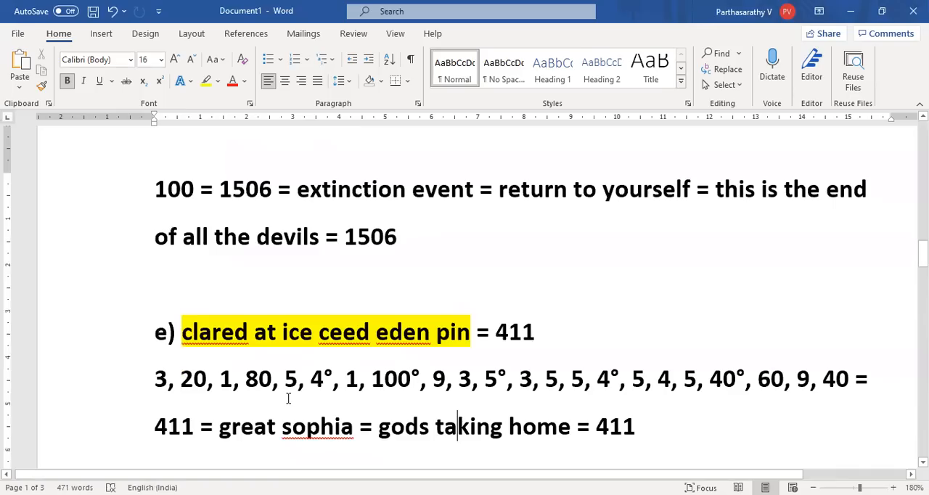
left_click(187, 331)
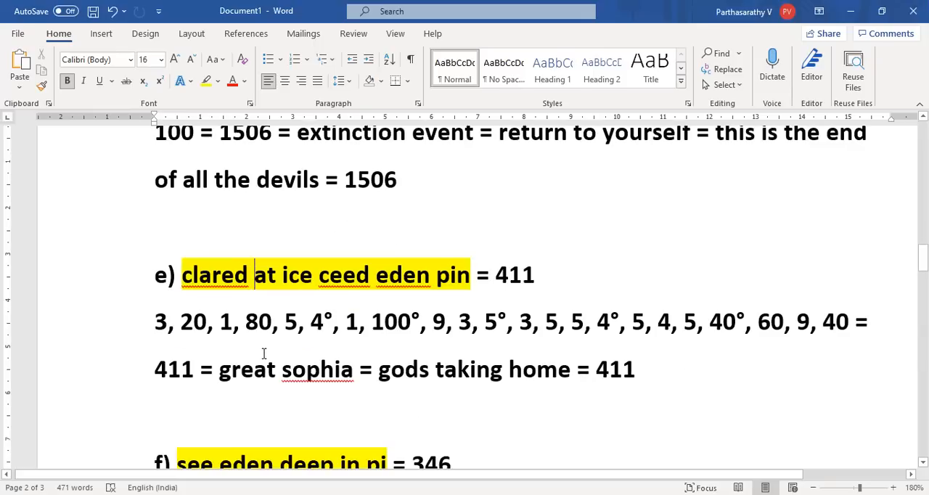
Place the cursor in the section f) text before leaving Word for the browser
scroll("down", 3)
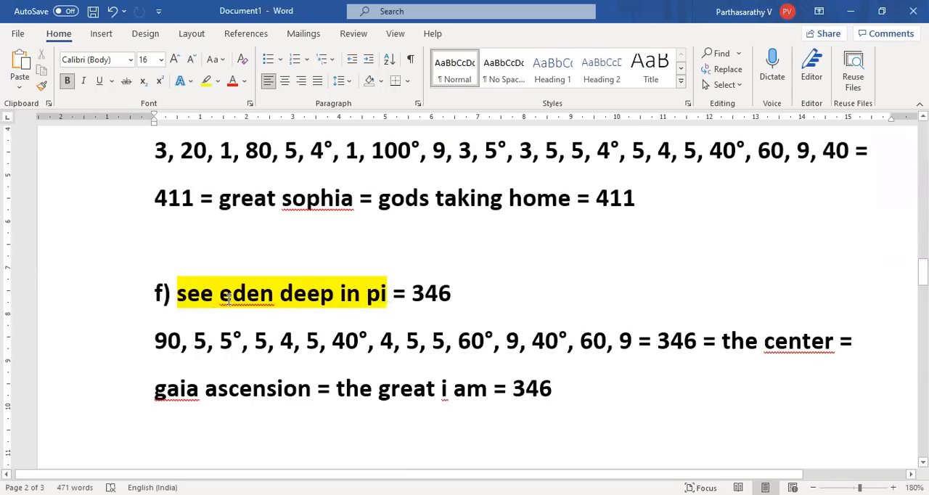
mouse_move(383, 322)
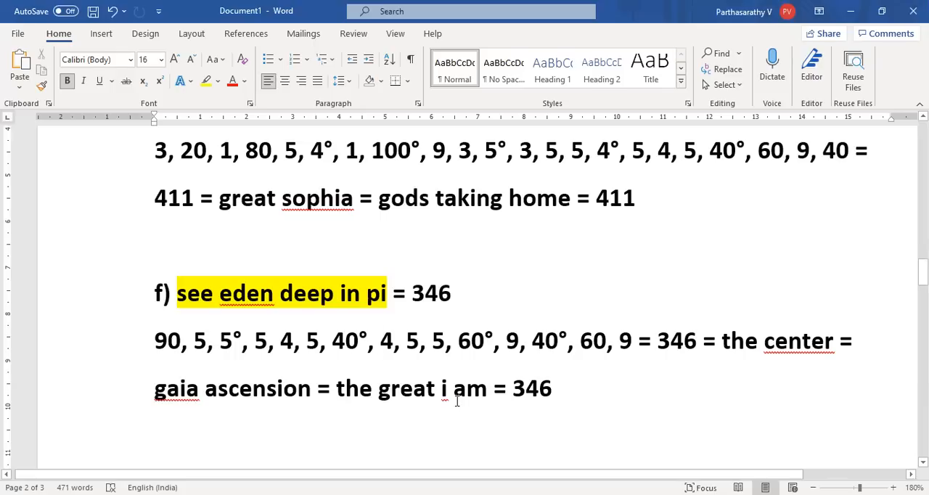
left_click(381, 341)
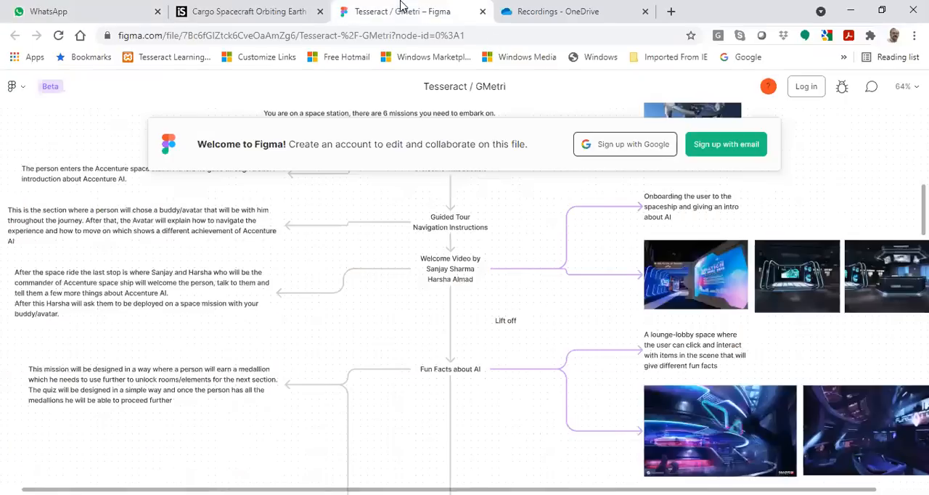
Load kingjamesbibleonline.org in a new browser tab
left_click(573, 11)
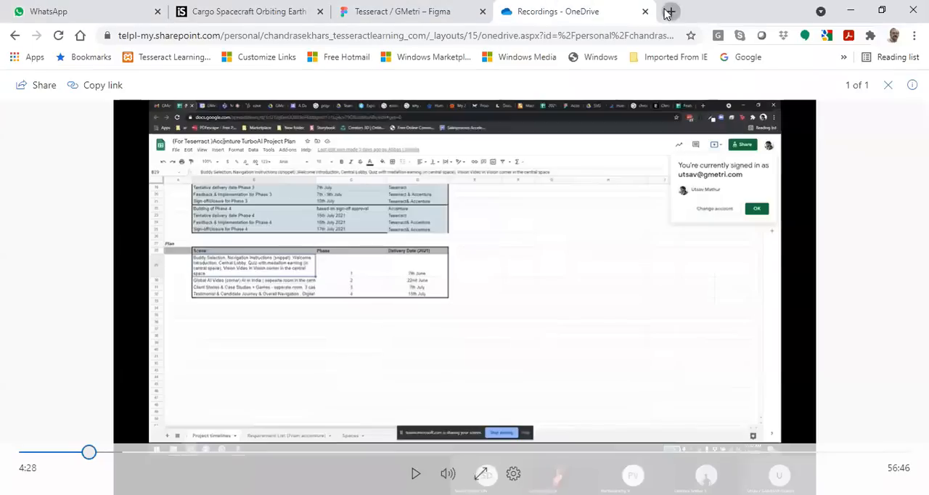
left_click(668, 11)
type("kingjamesbibleonline.org")
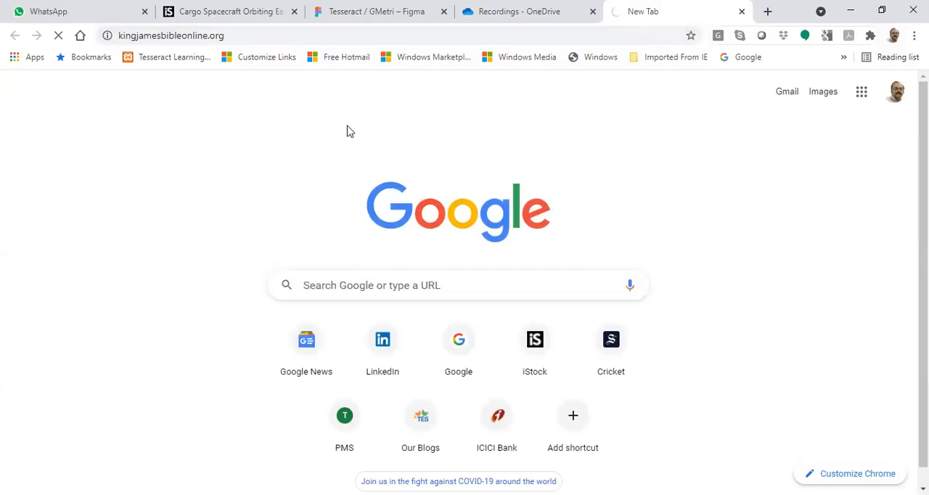
key("Return")
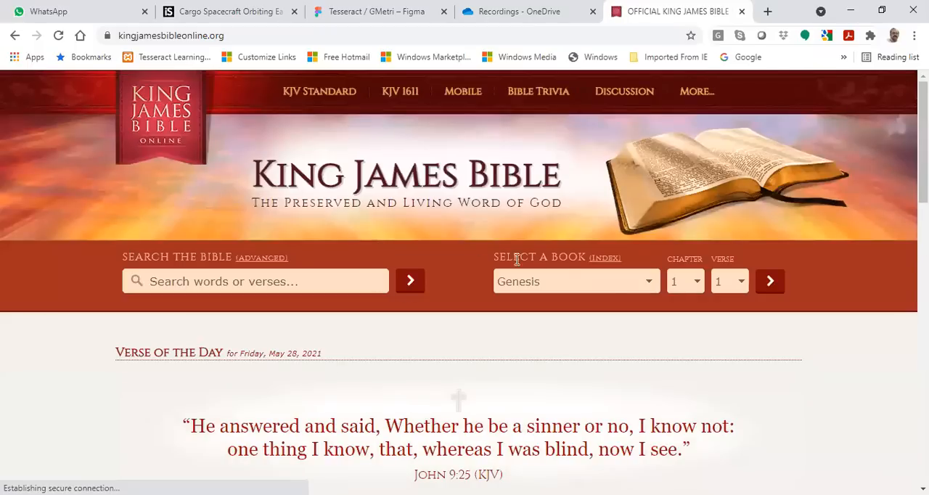
Choose Isaiah from the Select a Book list for chapter 27, verse 1
left_click(573, 281)
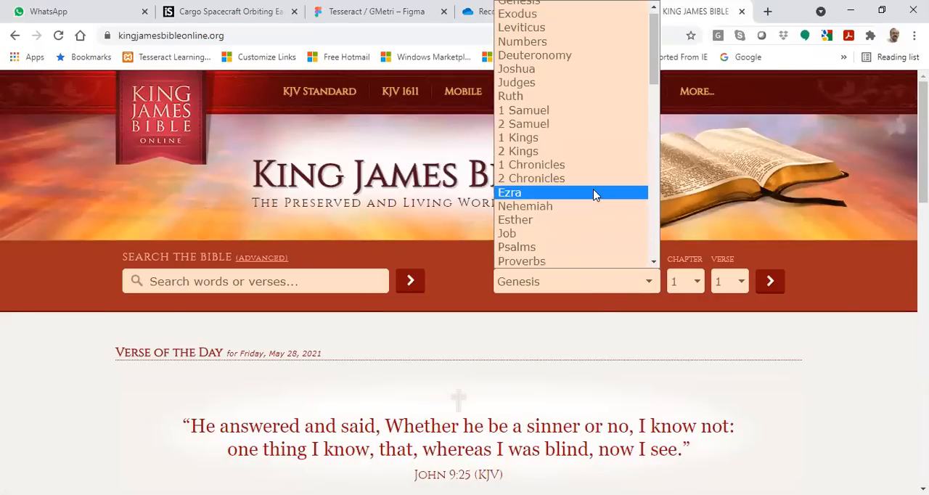
scroll("down", 3)
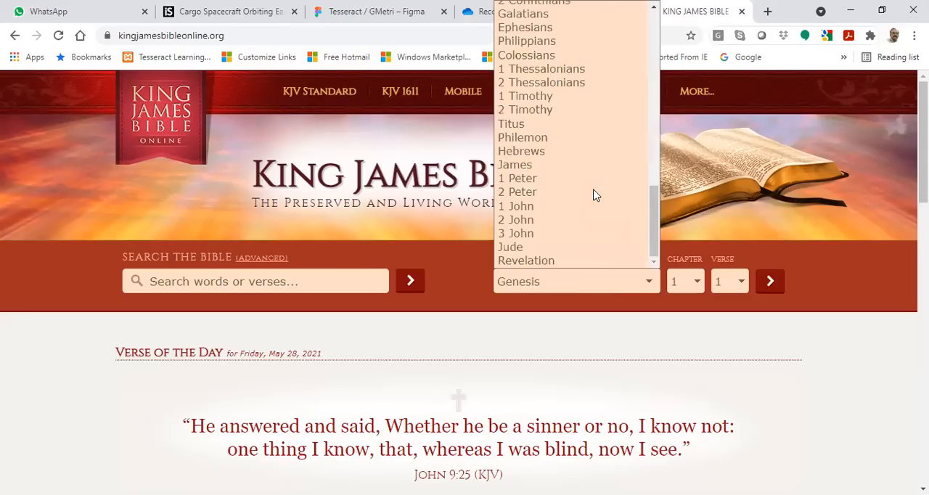
scroll("up", 3)
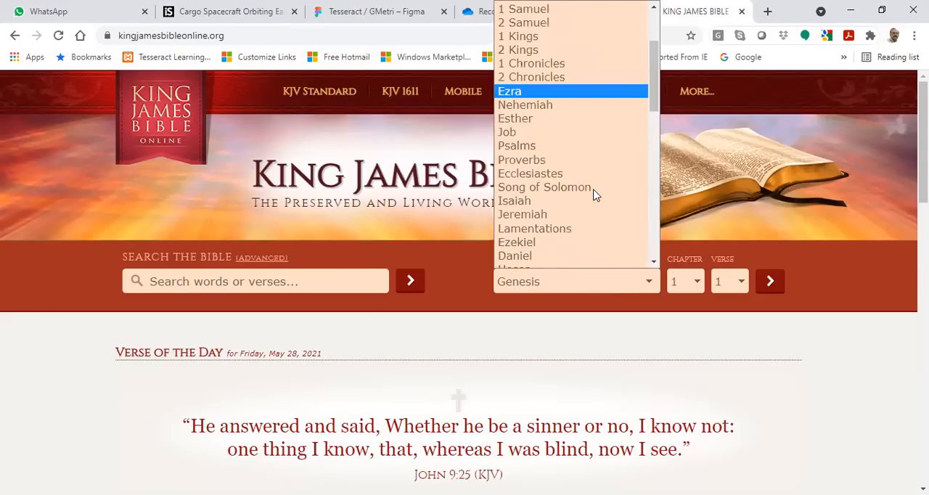
mouse_move(566, 187)
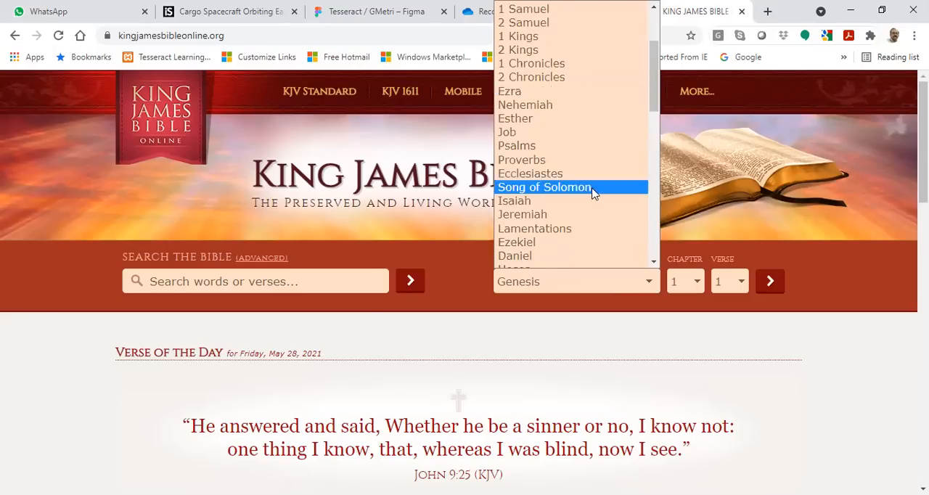
left_click(513, 200)
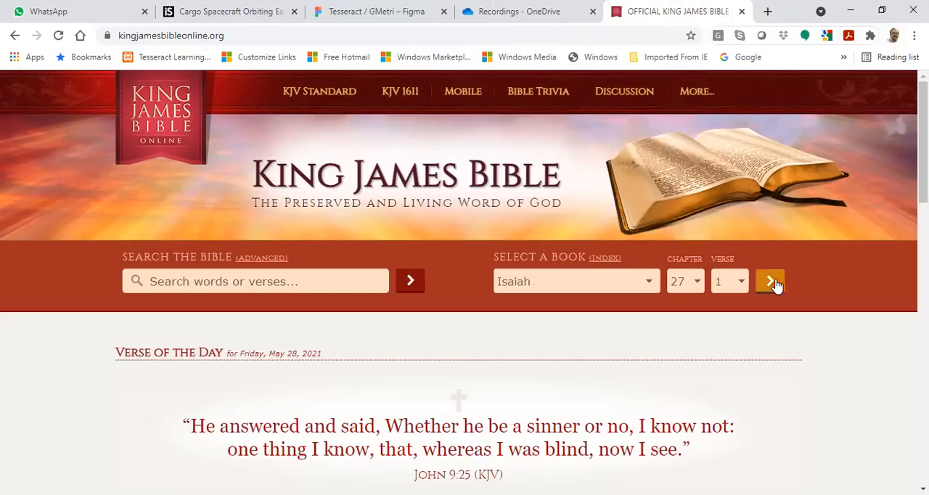
Load Isaiah chapter 27 and read verse 1 about leviathan the piercing serpent
left_click(769, 282)
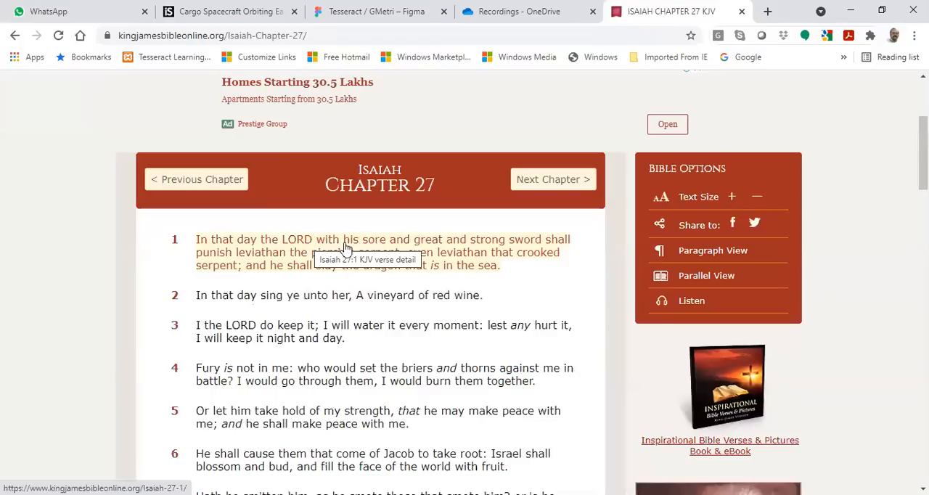
mouse_move(363, 241)
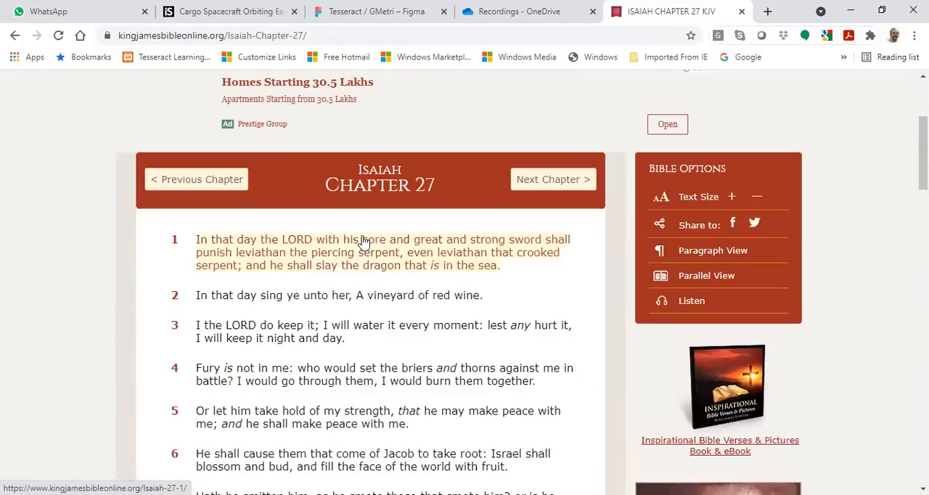
mouse_move(380, 241)
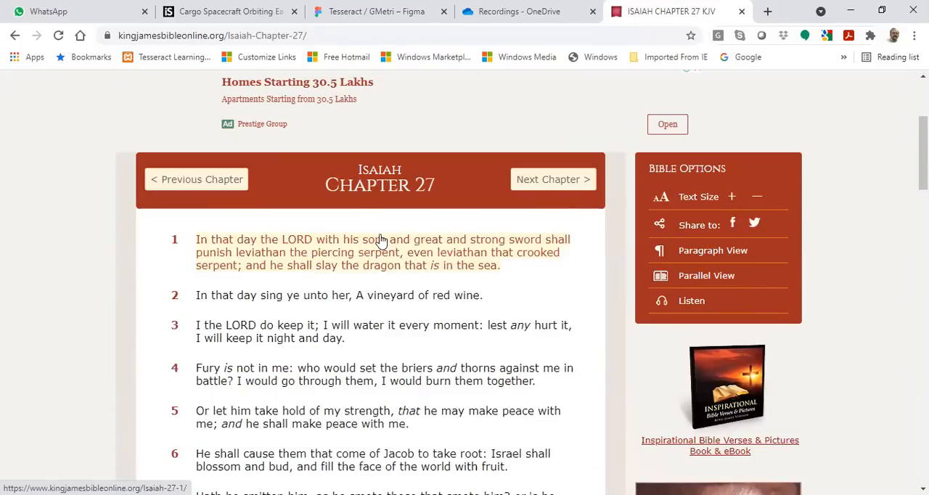
mouse_move(378, 240)
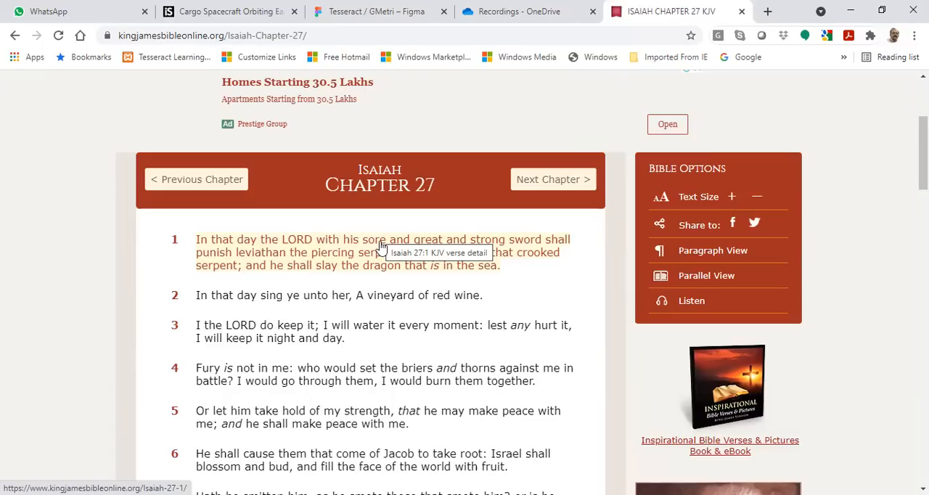
mouse_move(464, 245)
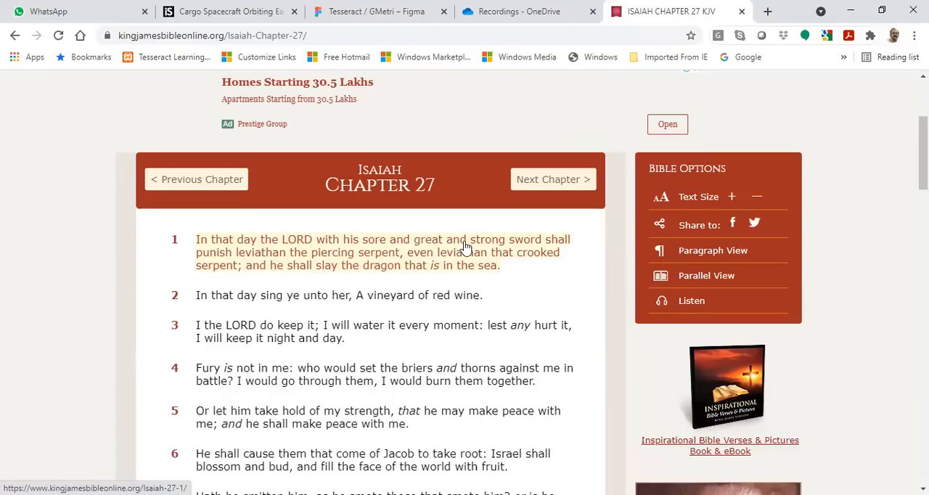
mouse_move(528, 239)
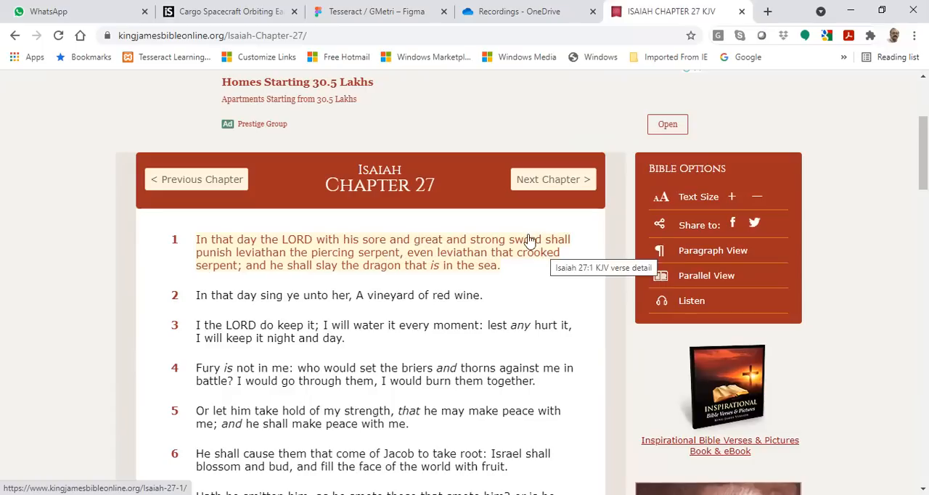
mouse_move(225, 263)
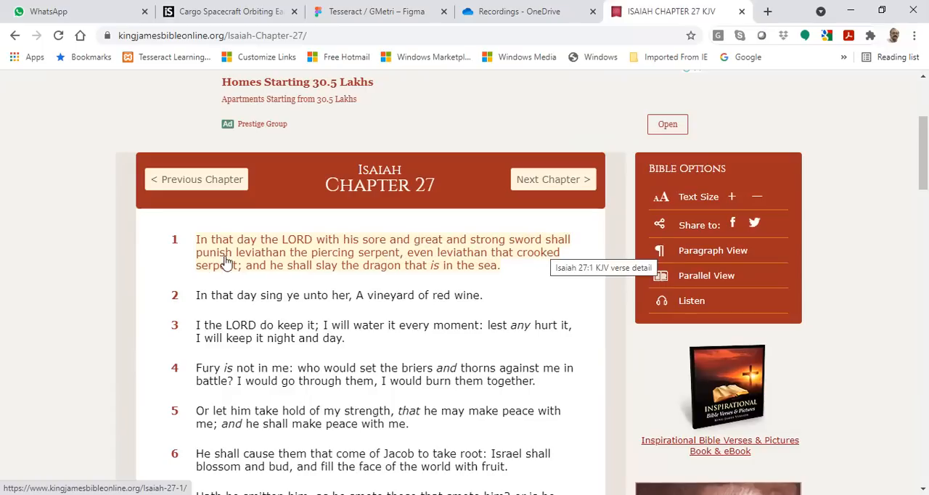
mouse_move(275, 264)
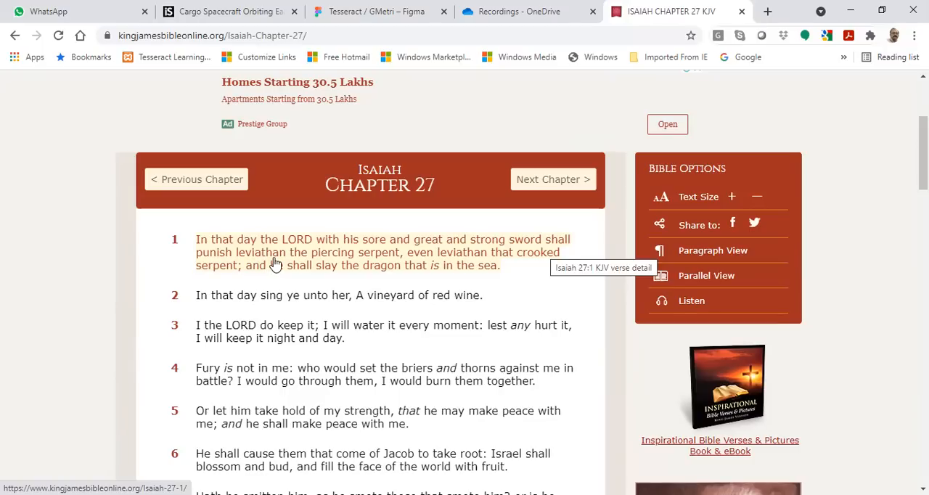
mouse_move(339, 260)
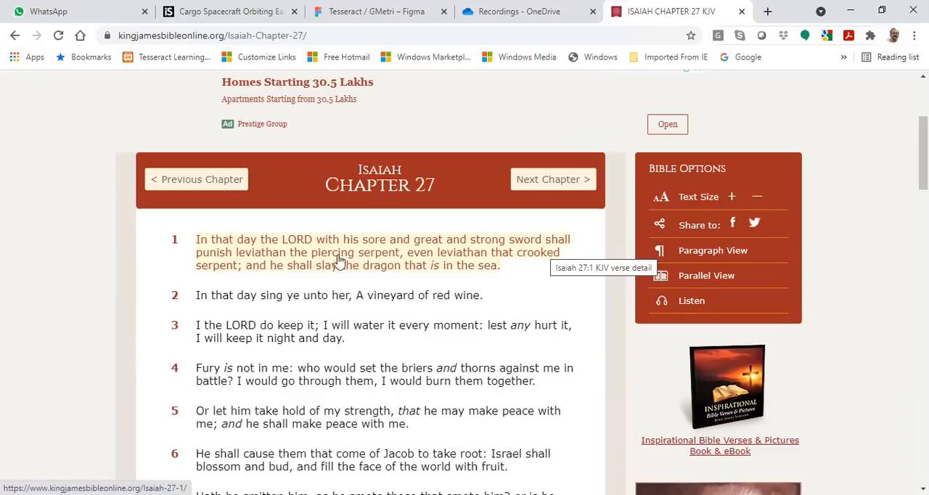
mouse_move(370, 261)
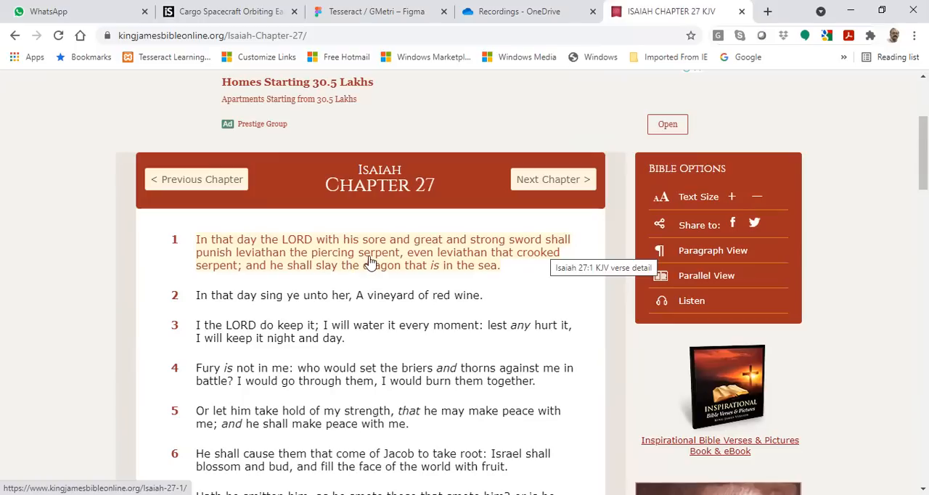
mouse_move(455, 261)
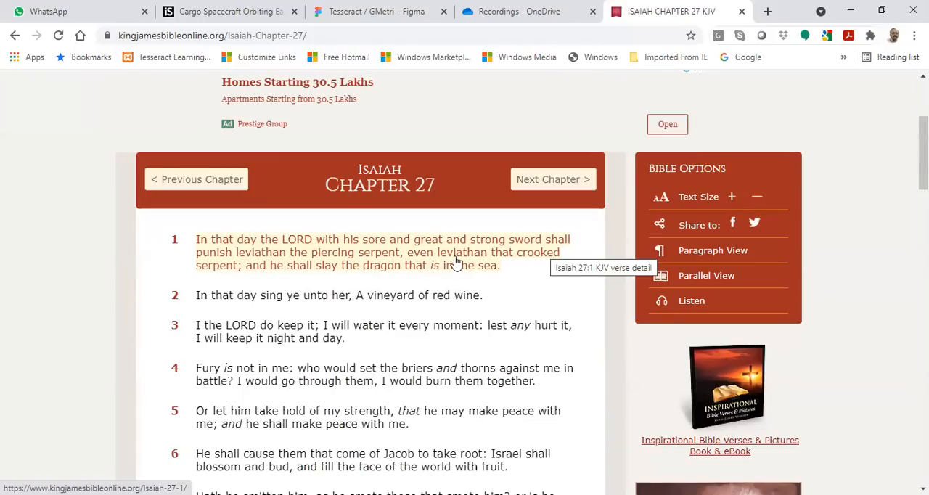
mouse_move(334, 280)
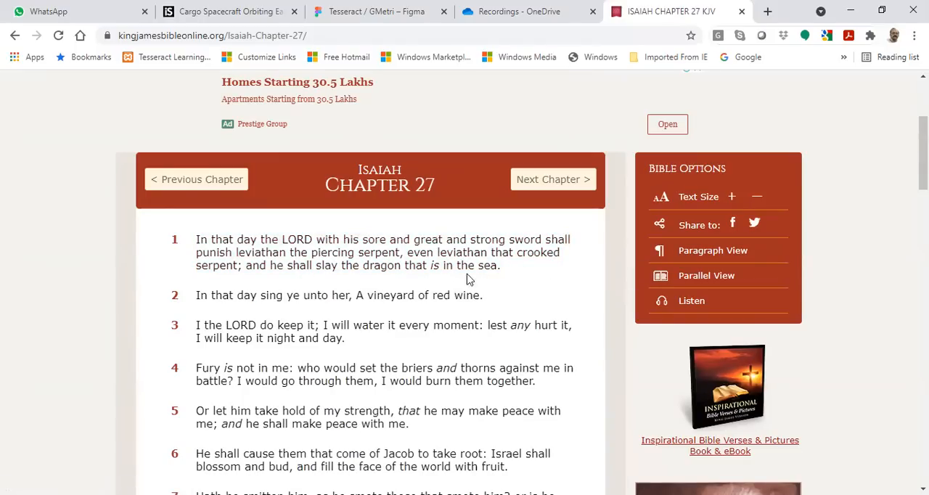
mouse_move(515, 277)
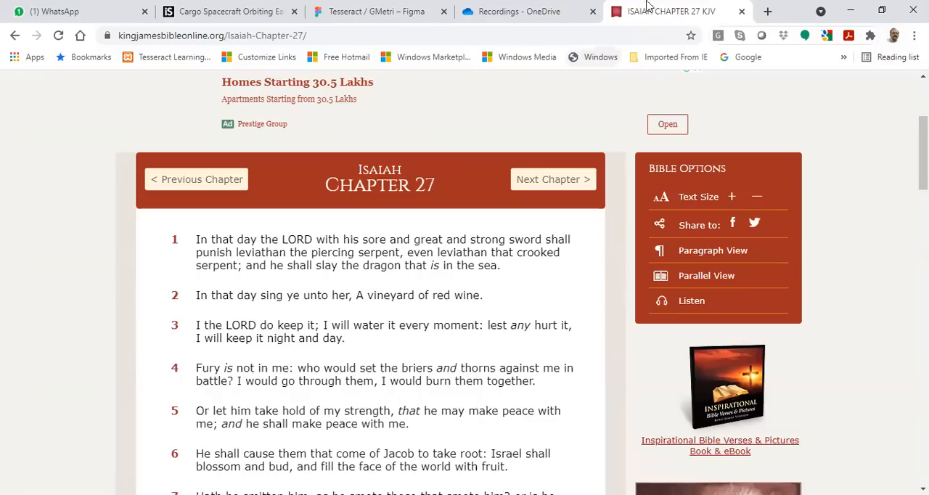
Search Google for 'wonderwoman land' in a new tab and show image results
left_click(767, 11)
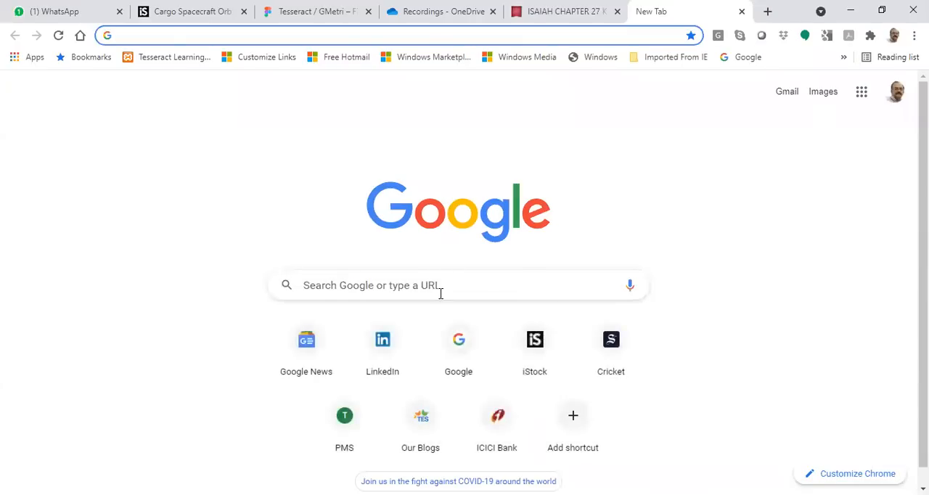
type("wonderwoman la")
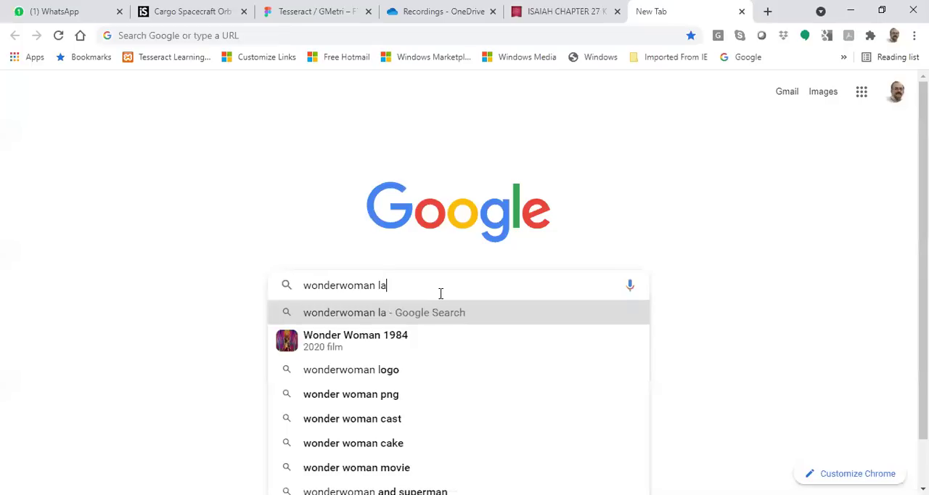
key("Return")
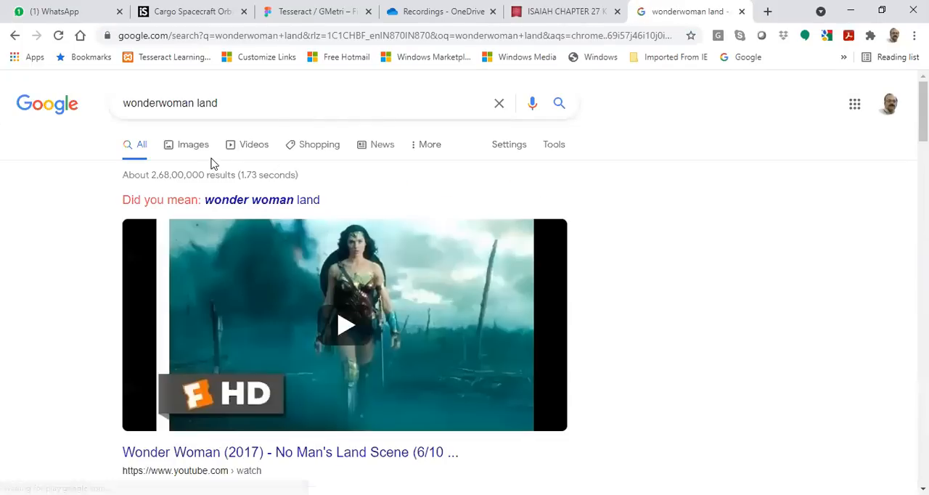
left_click(192, 144)
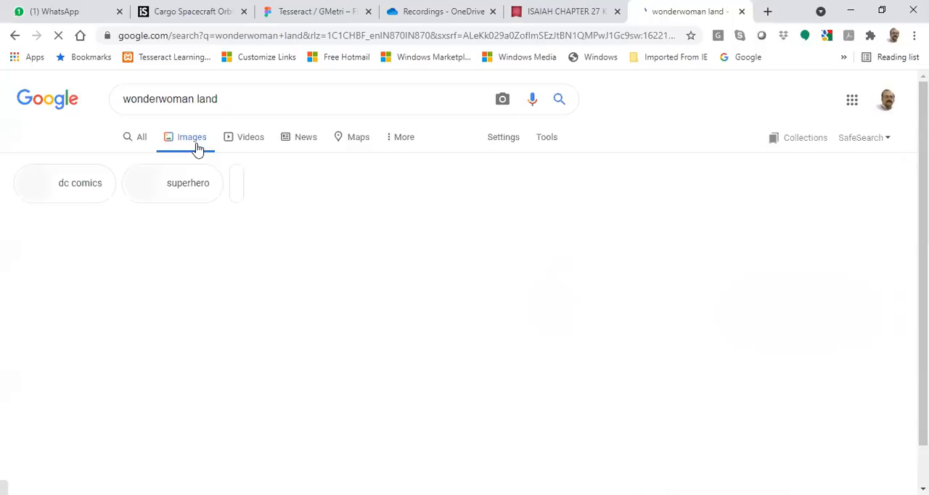
Extend the query with 'crew ship', review the cruise-ship images, then select 'crew' for removal
left_click(192, 137)
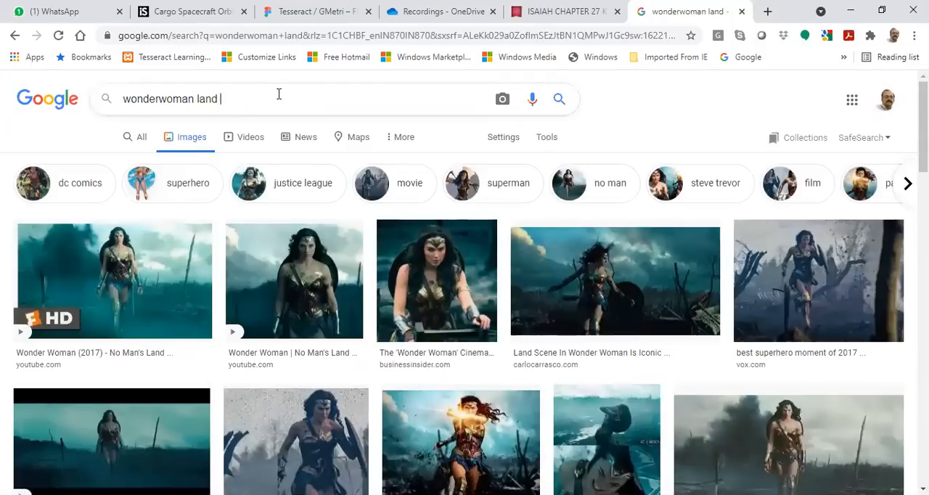
type("crew ship")
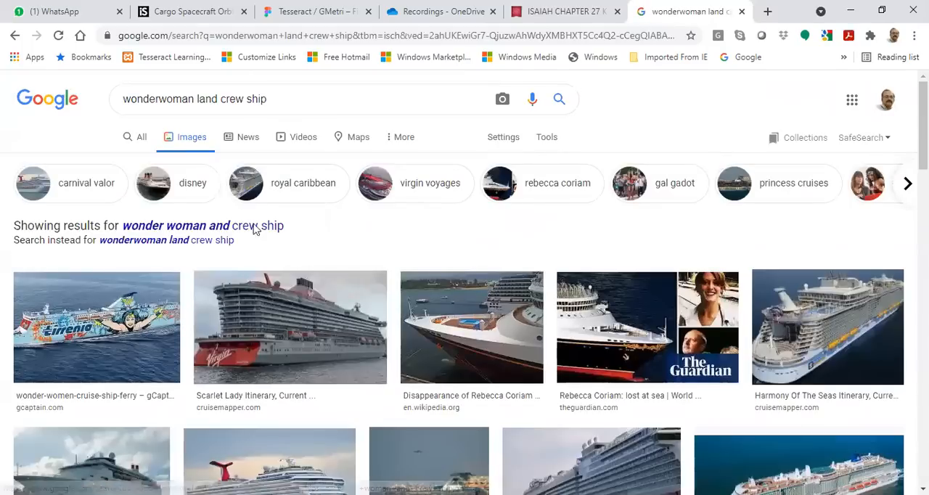
scroll("down", 3)
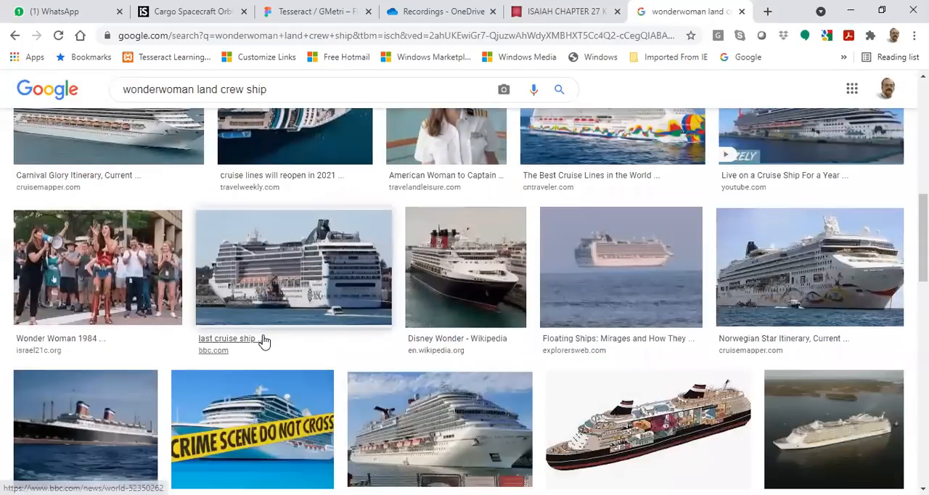
scroll("down", 3)
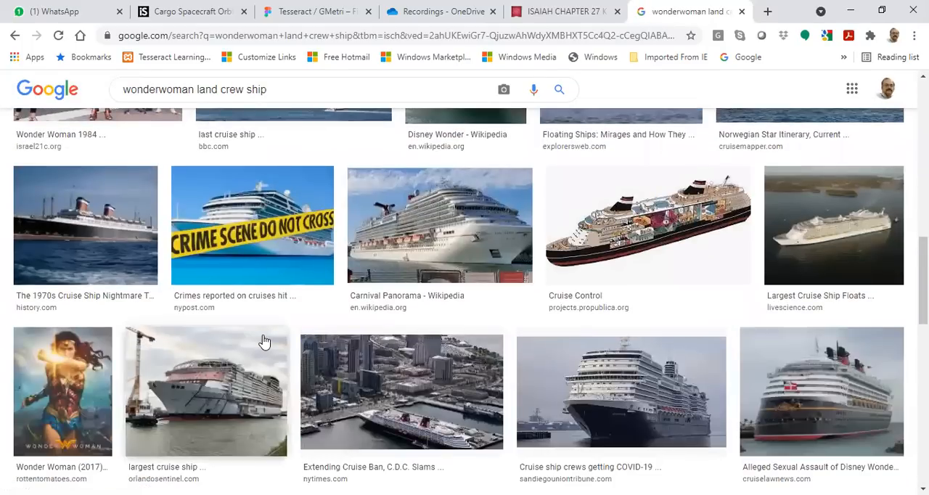
scroll("up", 3)
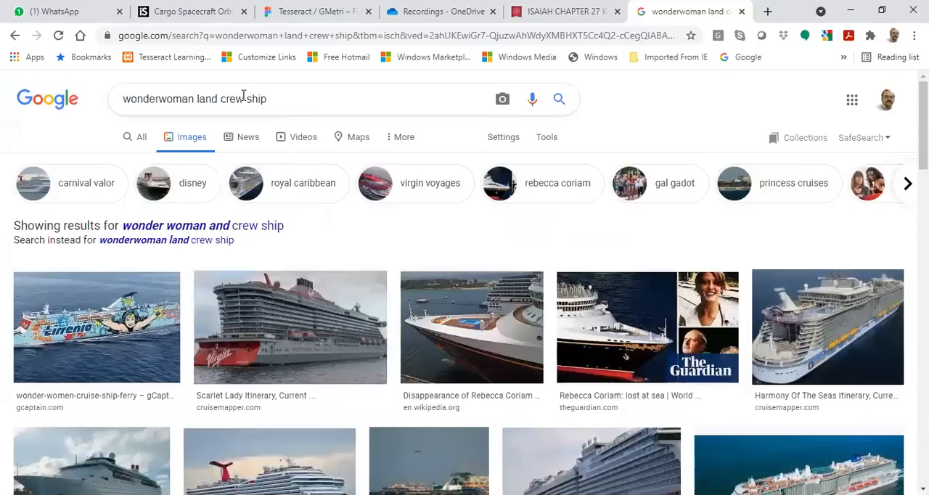
double_click(226, 98)
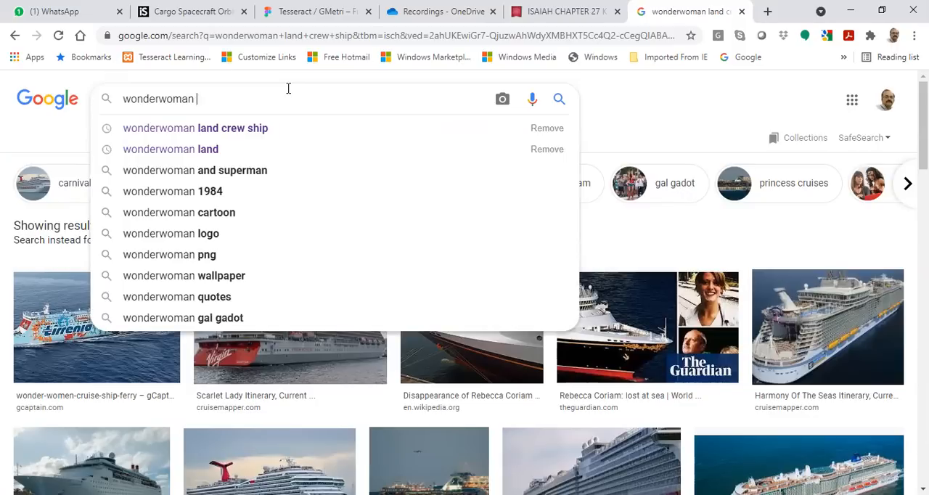
Search images for 'wonderwoman place themyscira boat scene'
type("place")
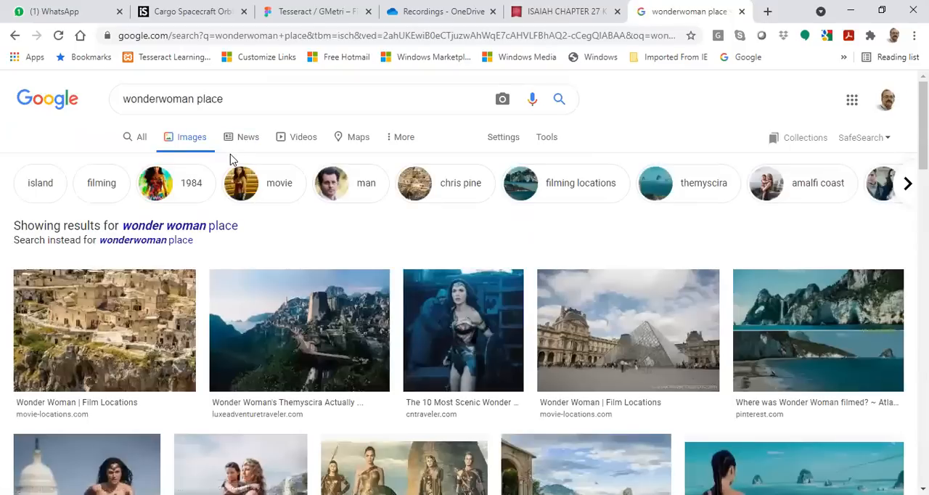
mouse_move(270, 354)
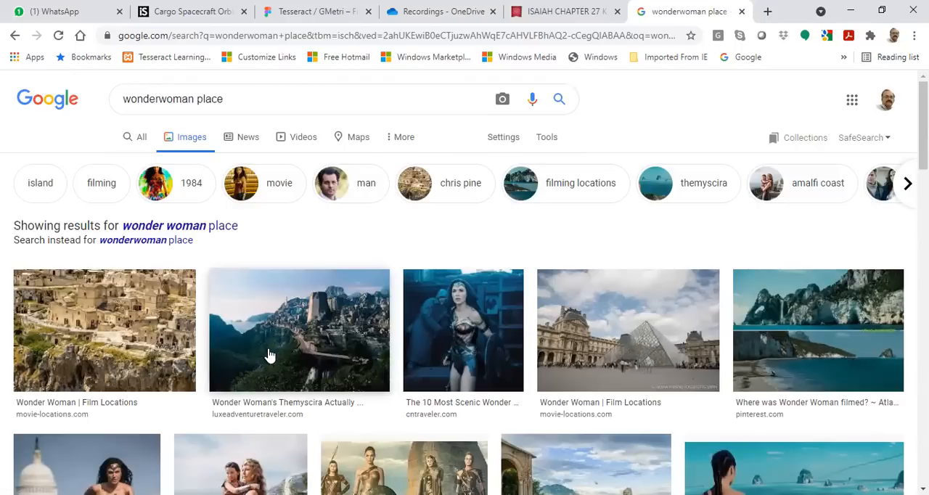
left_click(258, 99)
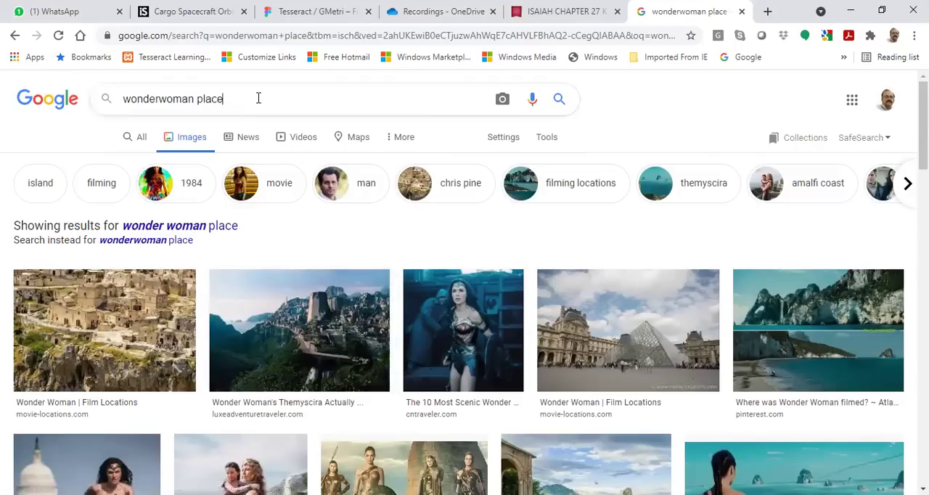
type("themisc")
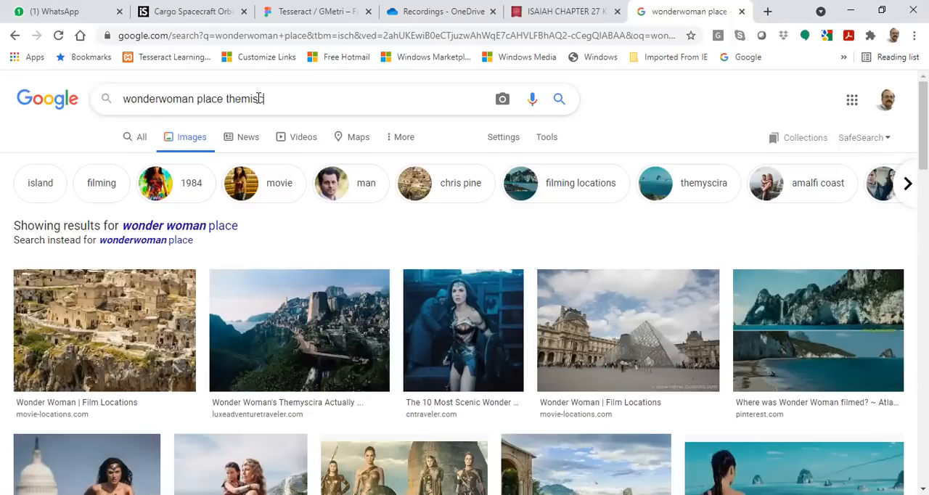
type("yra")
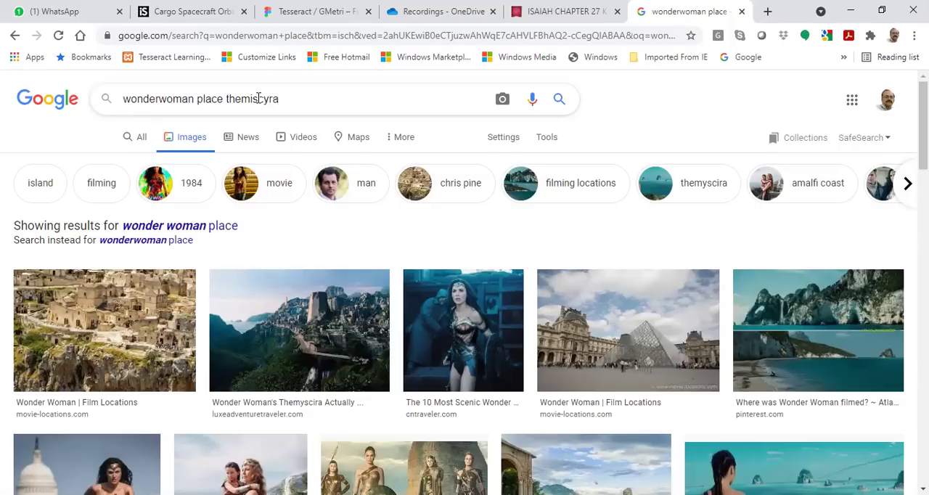
type("boat s")
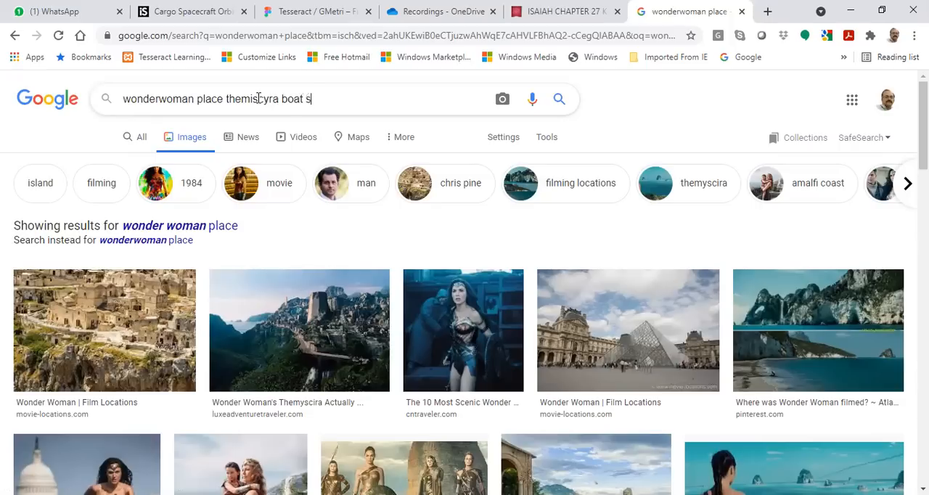
key("Return")
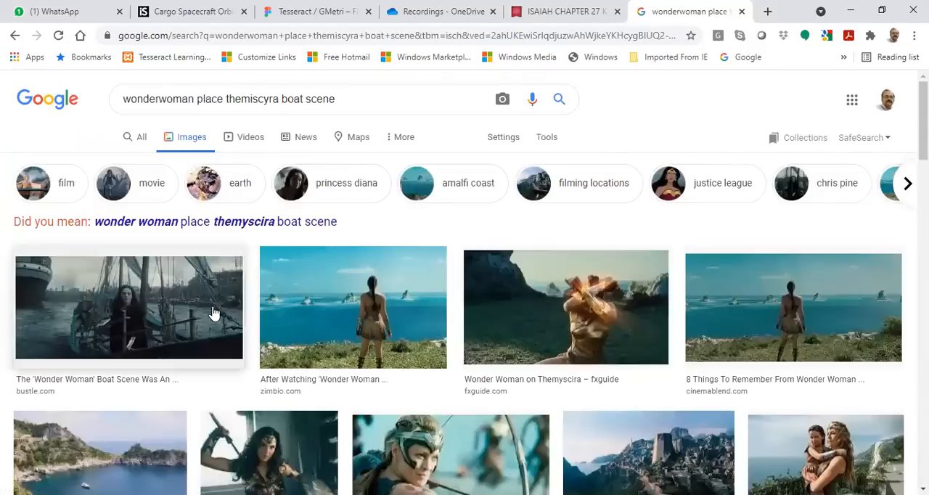
mouse_move(661, 314)
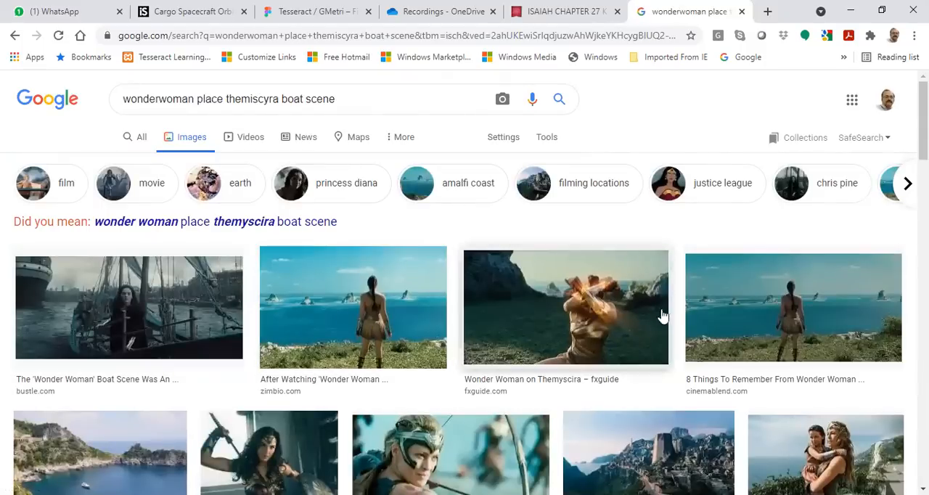
Enlarge the CinemaBlend image of Diana facing the sea and scroll through more results
left_click(793, 307)
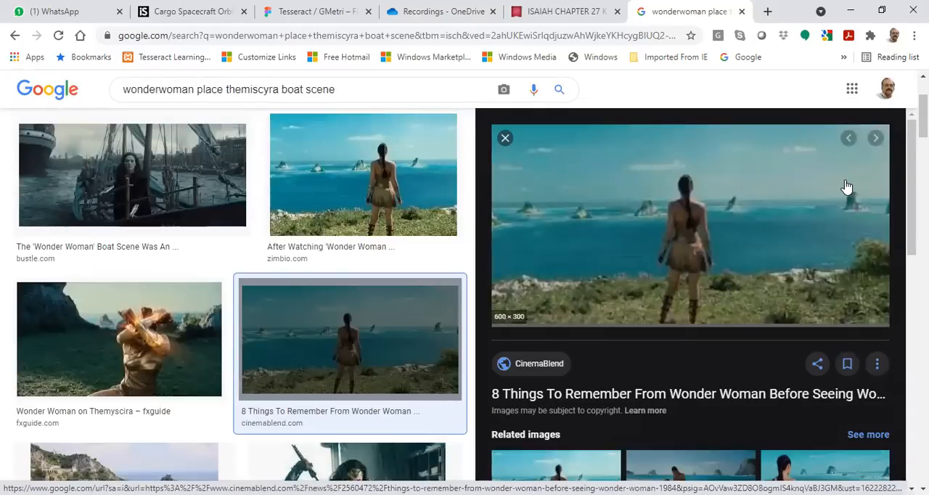
mouse_move(804, 211)
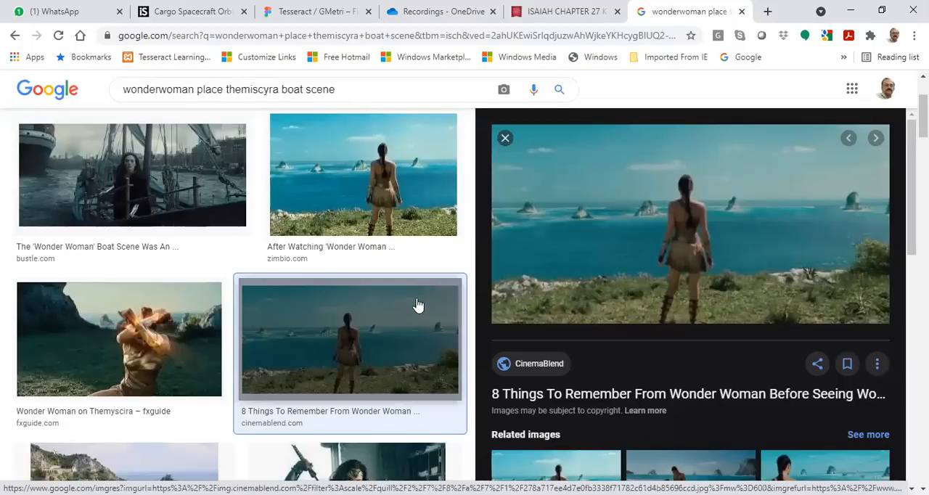
mouse_move(754, 148)
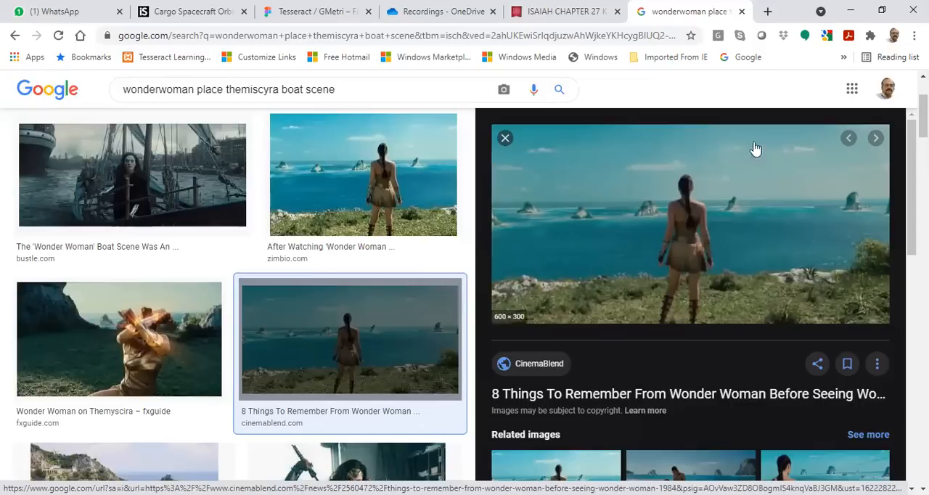
mouse_move(581, 337)
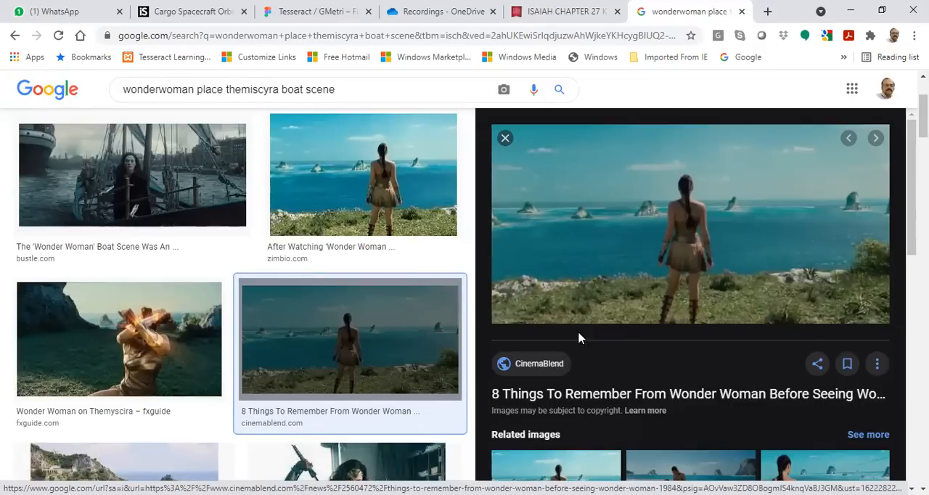
mouse_move(617, 128)
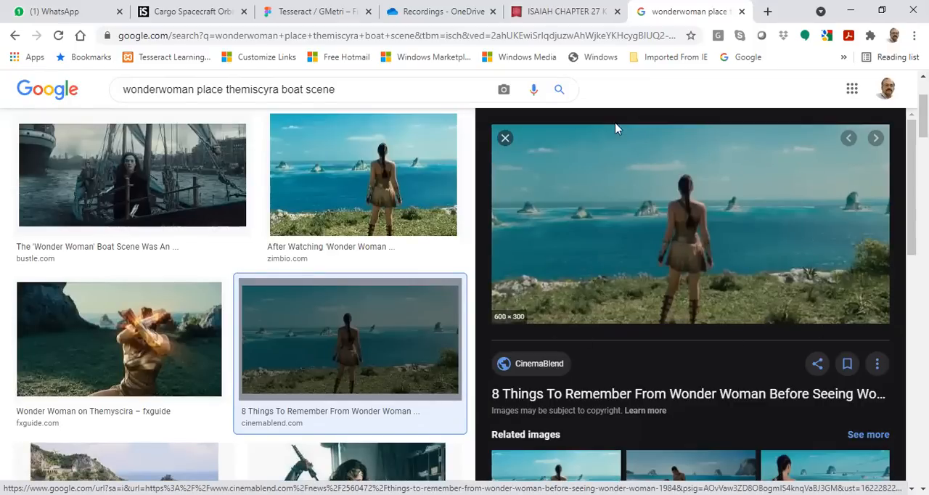
scroll("down", 3)
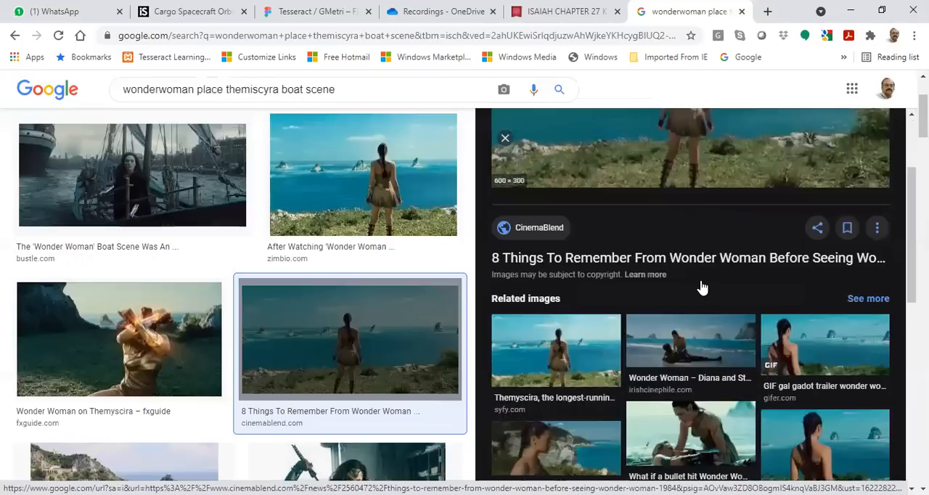
scroll("down", 3)
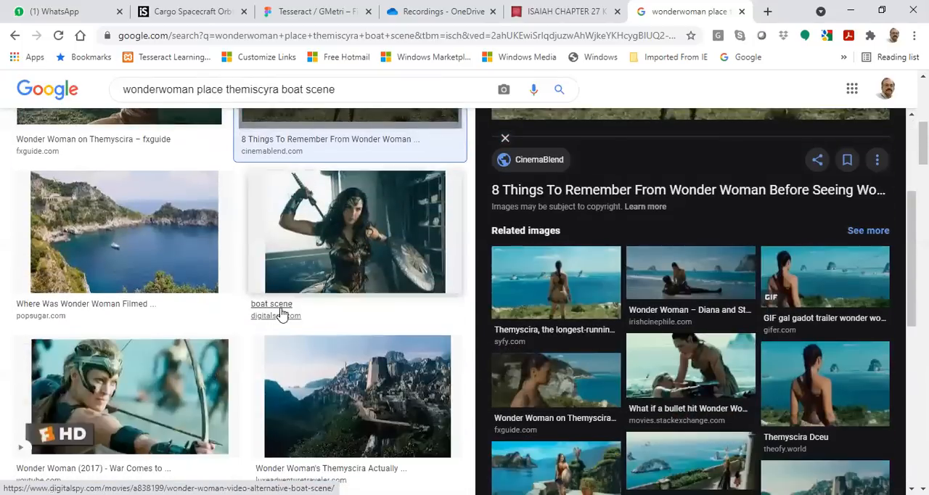
scroll("down", 3)
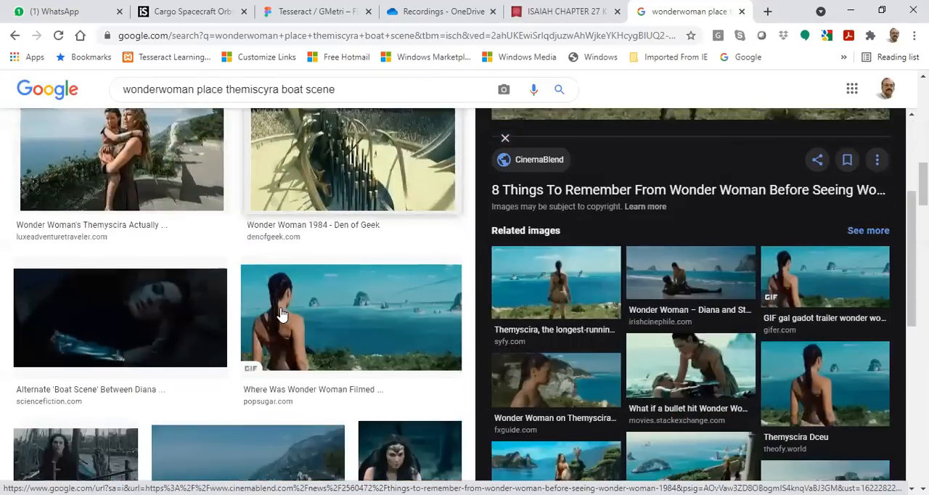
scroll("down", 3)
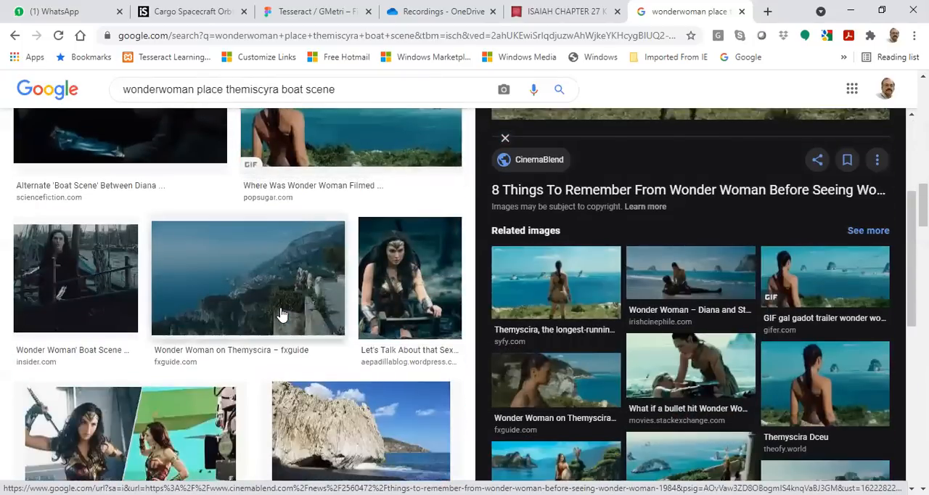
scroll("down", 3)
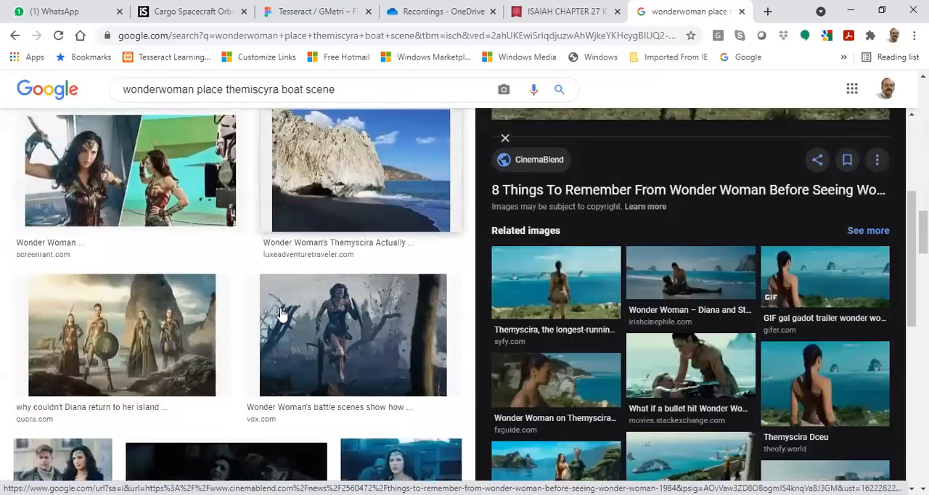
scroll("down", 3)
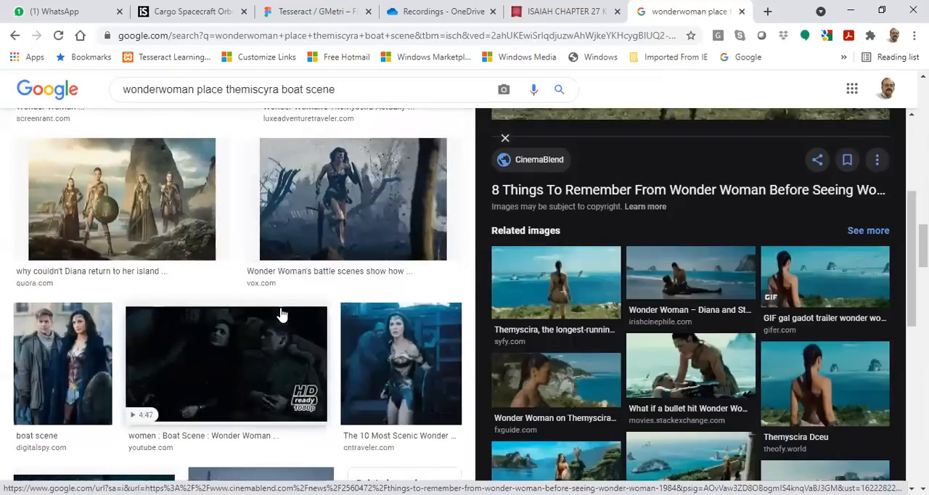
scroll("down", 3)
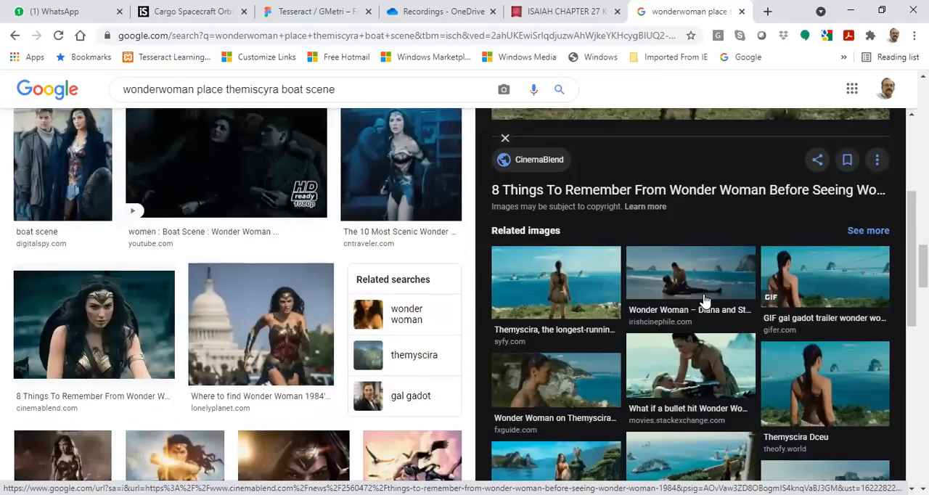
Preview the Diana and Steve Trevor beach image, then its Happy Village related version
left_click(691, 282)
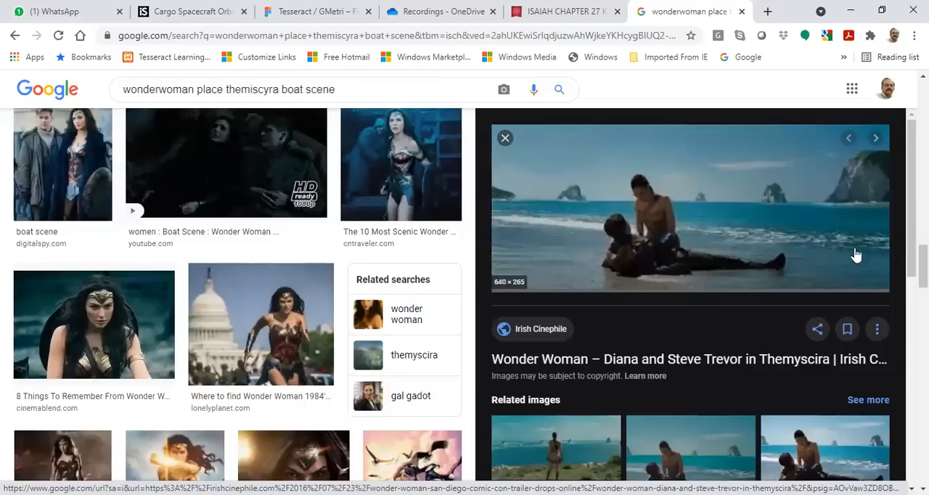
mouse_move(629, 377)
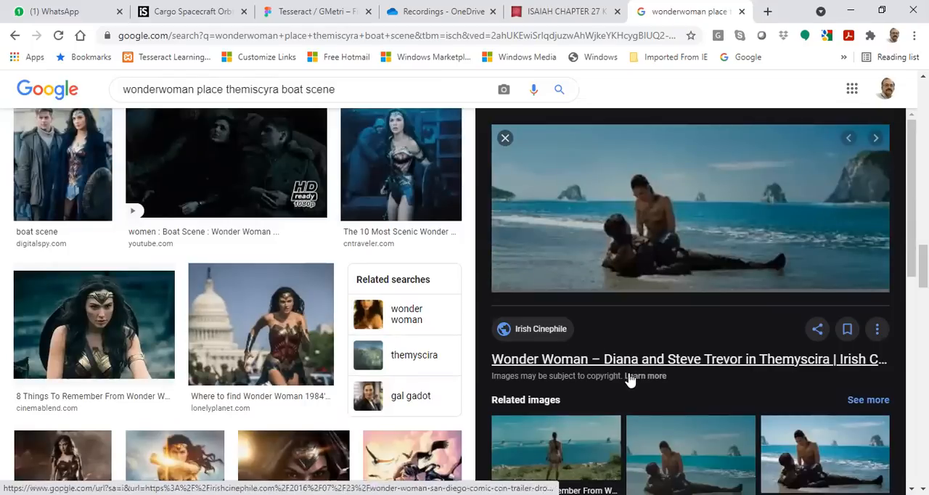
left_click(875, 138)
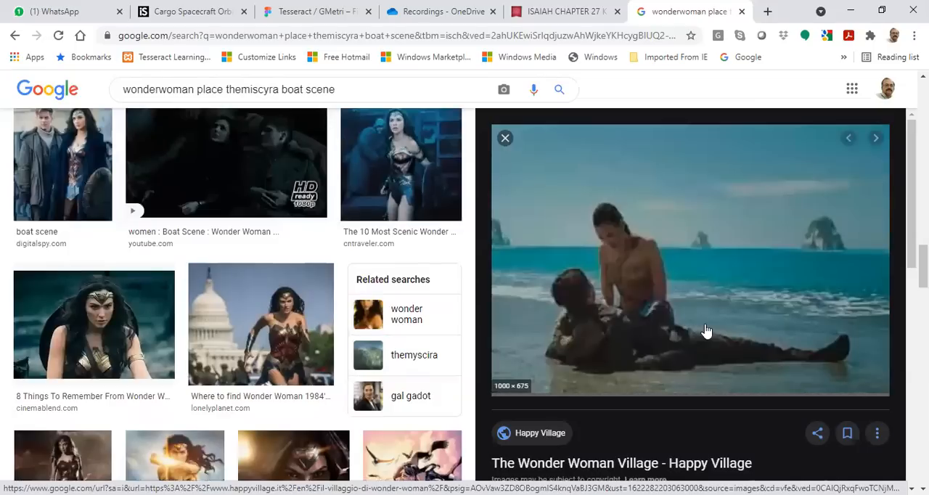
scroll("down", 3)
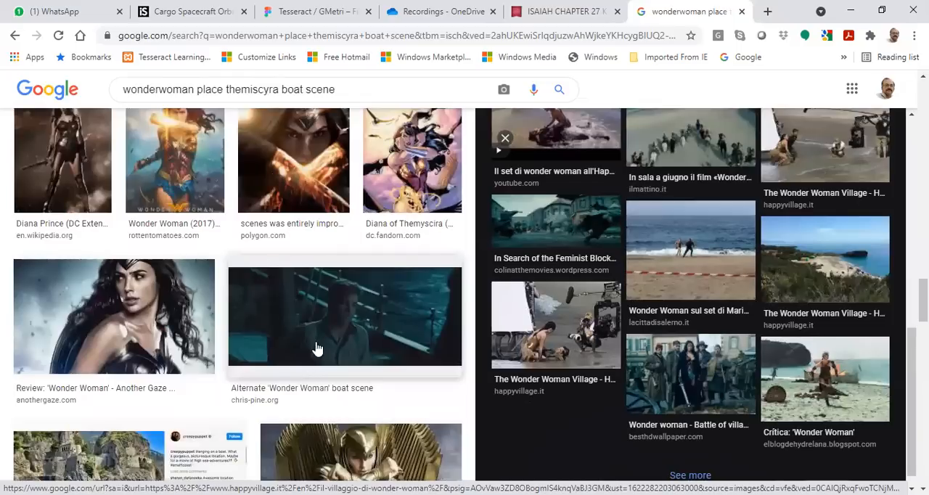
Preview the Chris Pine Network's alternate Wonder Woman boat scene image
left_click(346, 317)
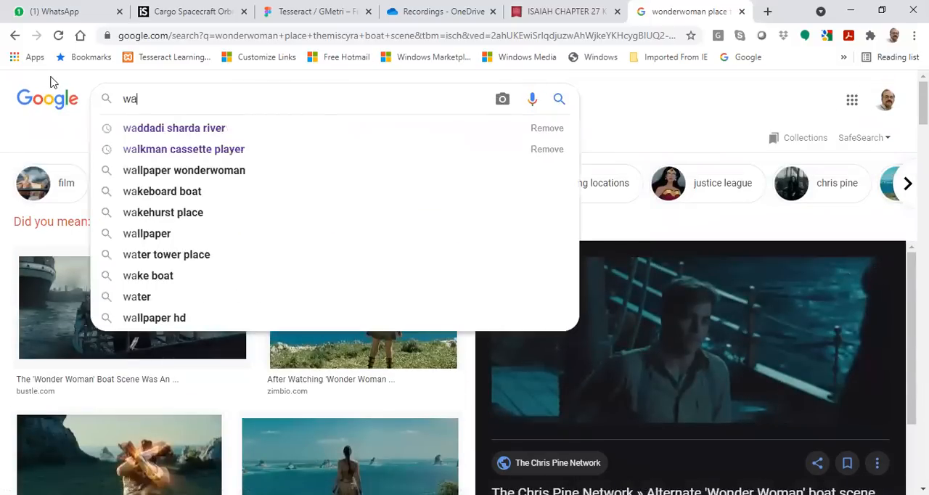
Search images for 'wakanda barrier' and preview the Quora Wakanda shield image
type("wakanda b")
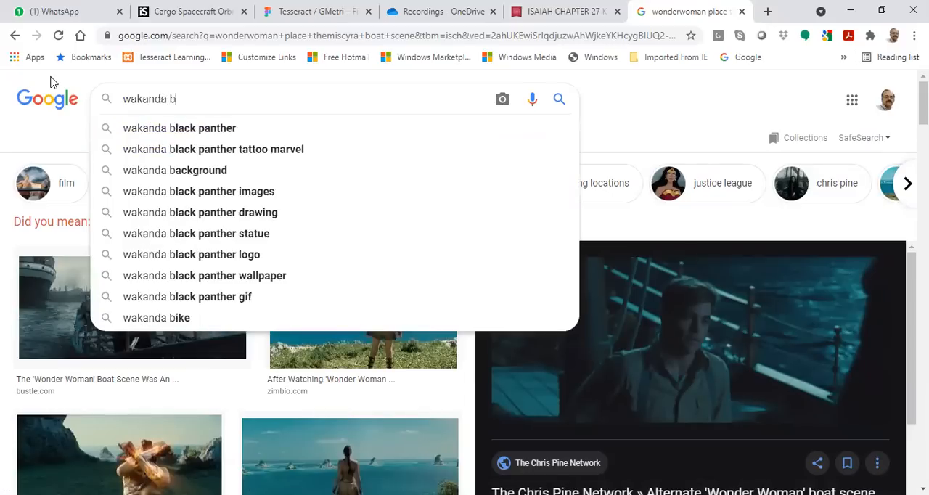
type("arru")
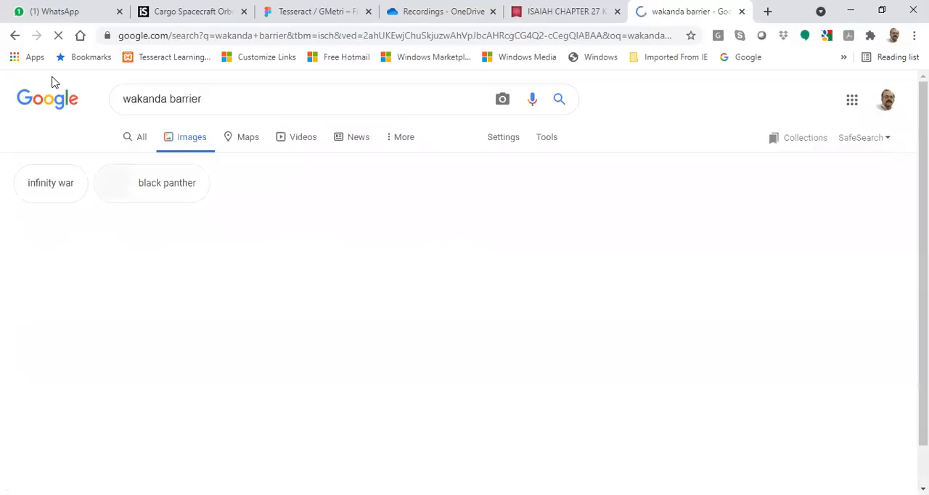
left_click(238, 174)
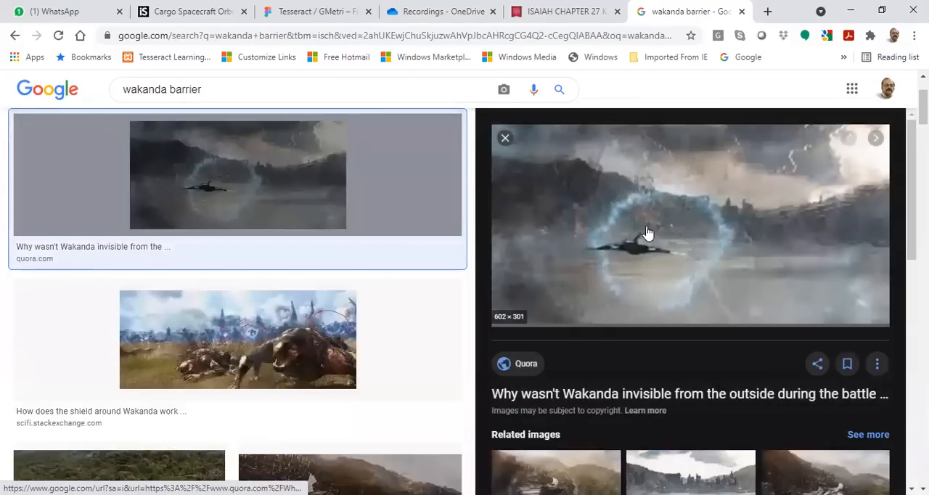
mouse_move(662, 305)
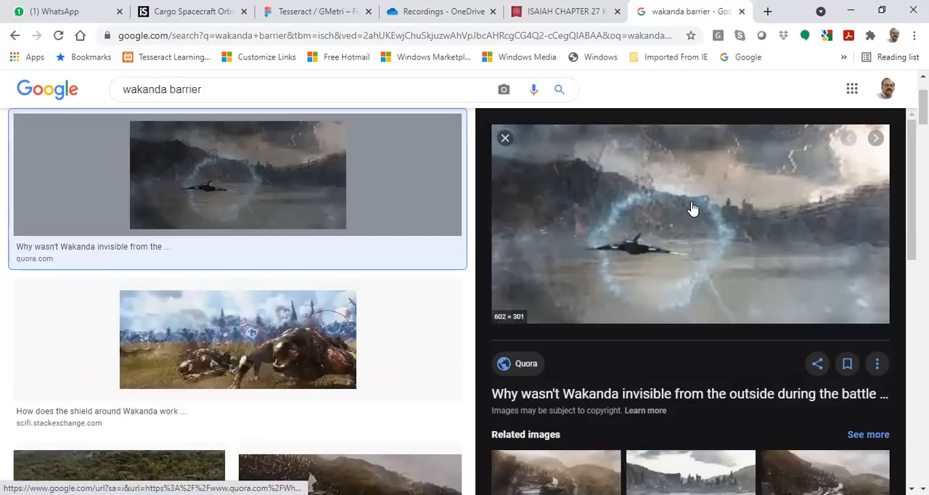
Preview the Reddit high-res capture of Thanos' invasion of Wakanda
scroll("down", 3)
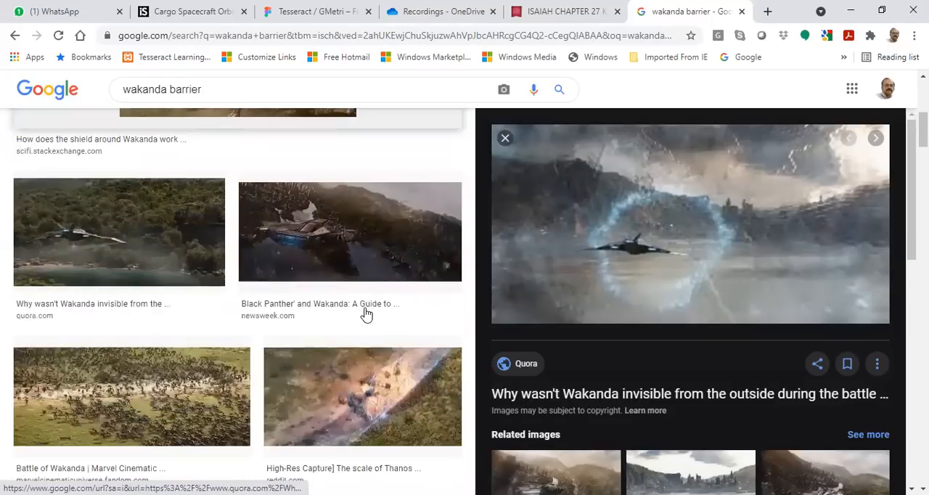
left_click(350, 230)
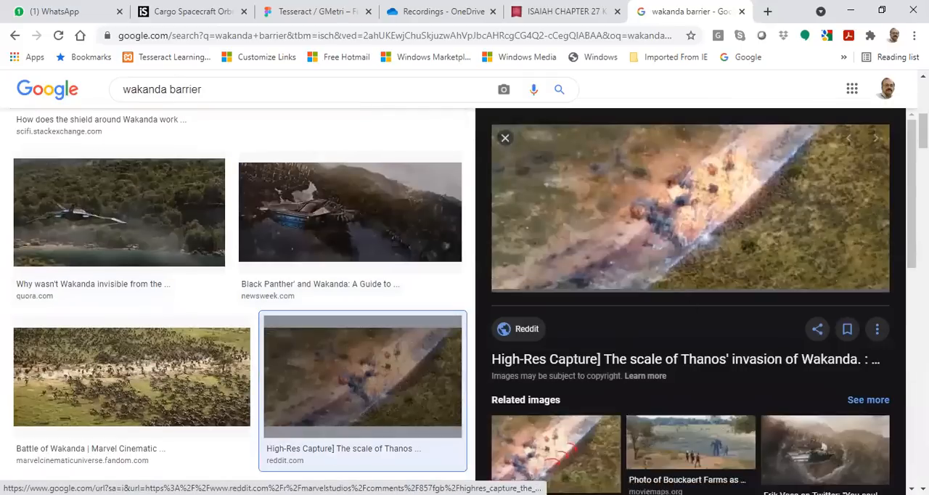
mouse_move(700, 231)
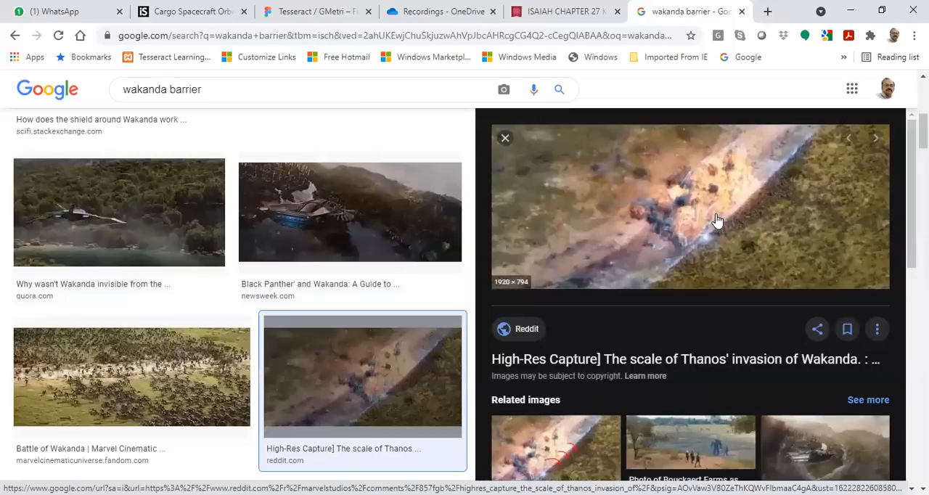
mouse_move(395, 218)
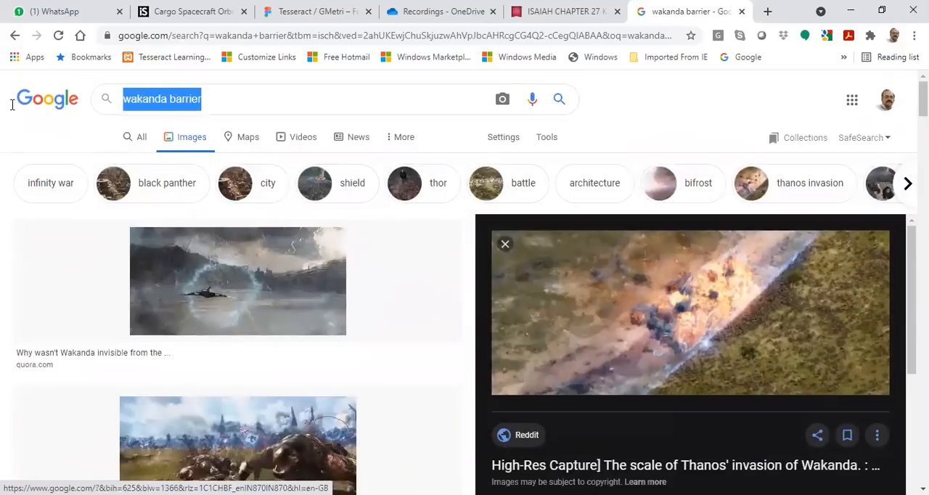
Search Google Images for 'whirlpool northpole video'
type("whir")
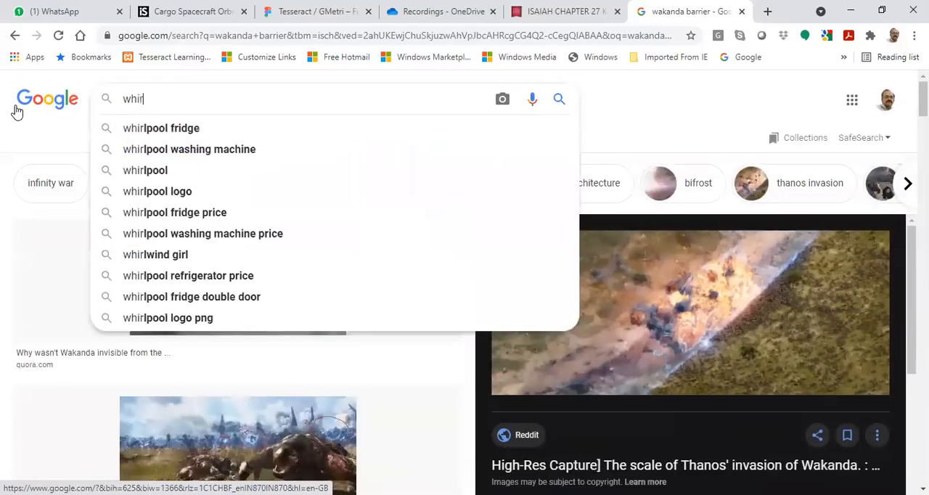
type("pool no")
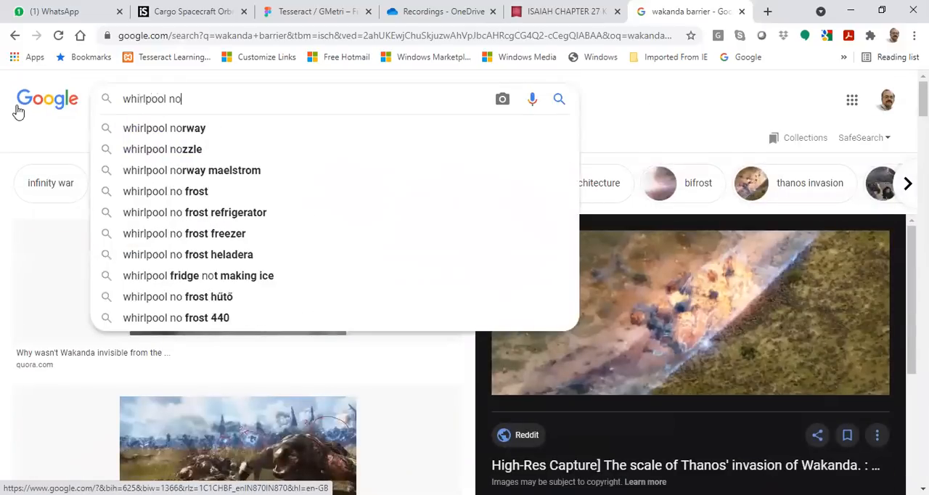
type("rthp")
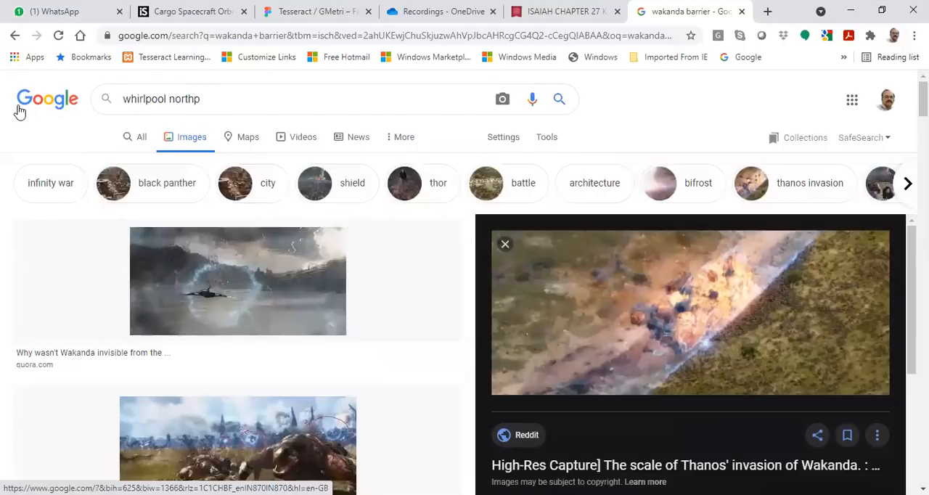
type("ole v")
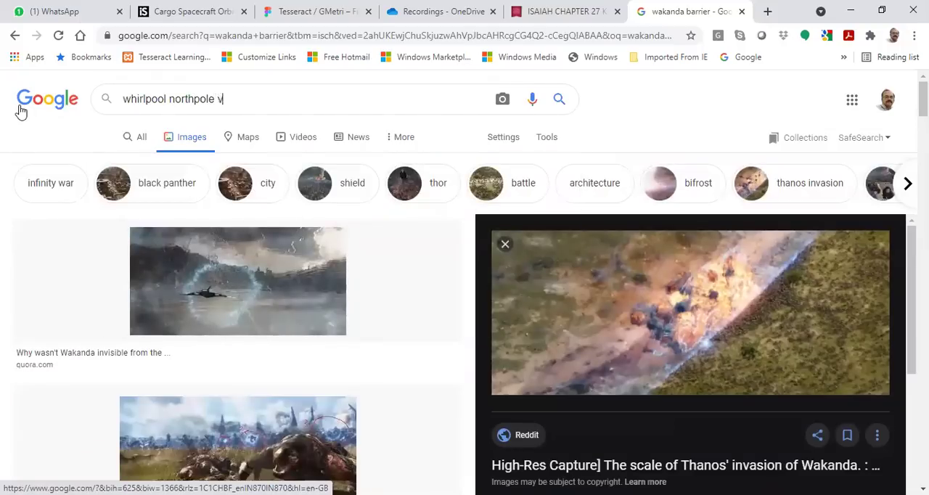
key("Return")
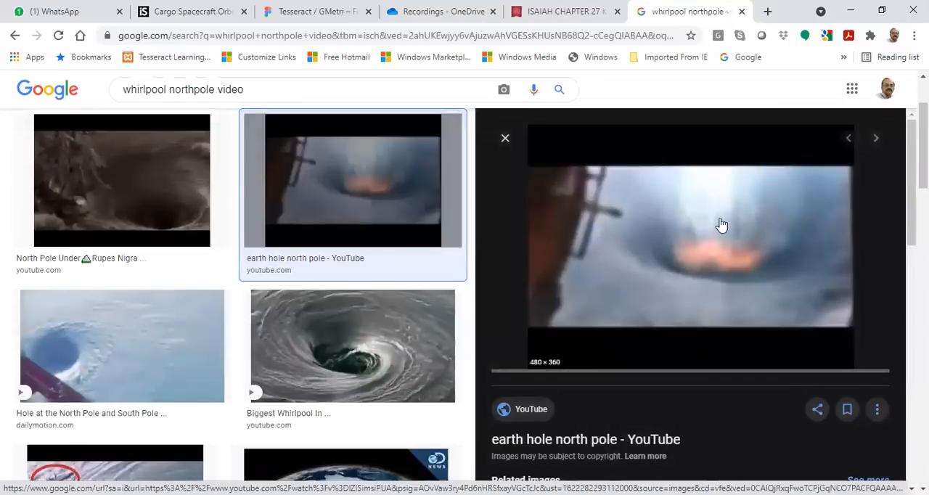
mouse_move(780, 290)
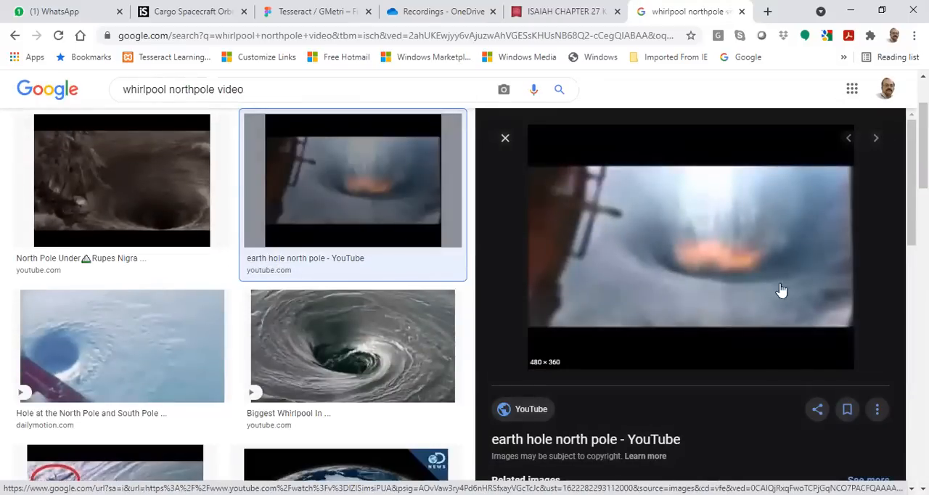
Close the earth hole preview and preview the Biggest Whirlpool In The World video result
left_click(505, 138)
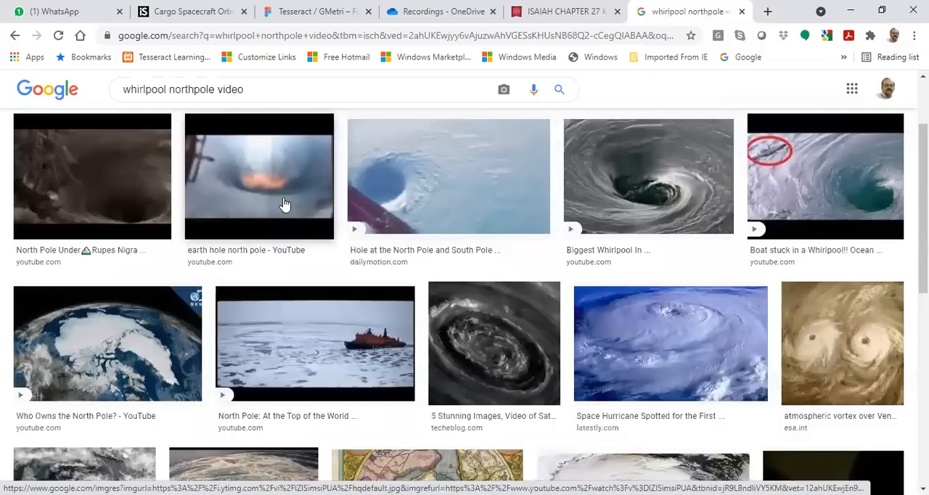
left_click(647, 176)
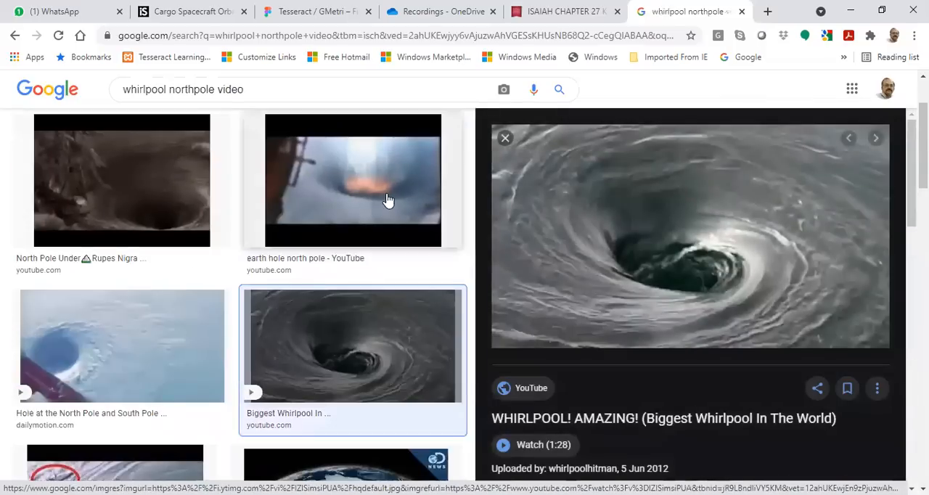
left_click(353, 180)
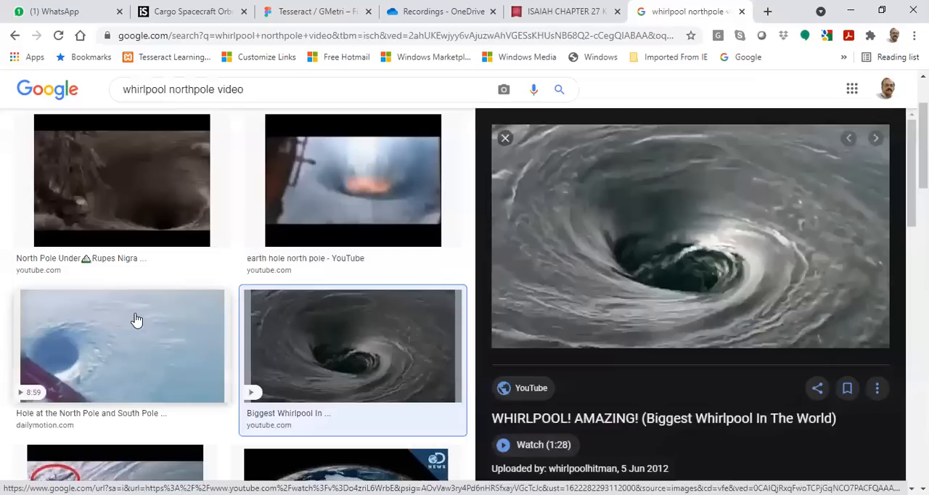
left_click(122, 347)
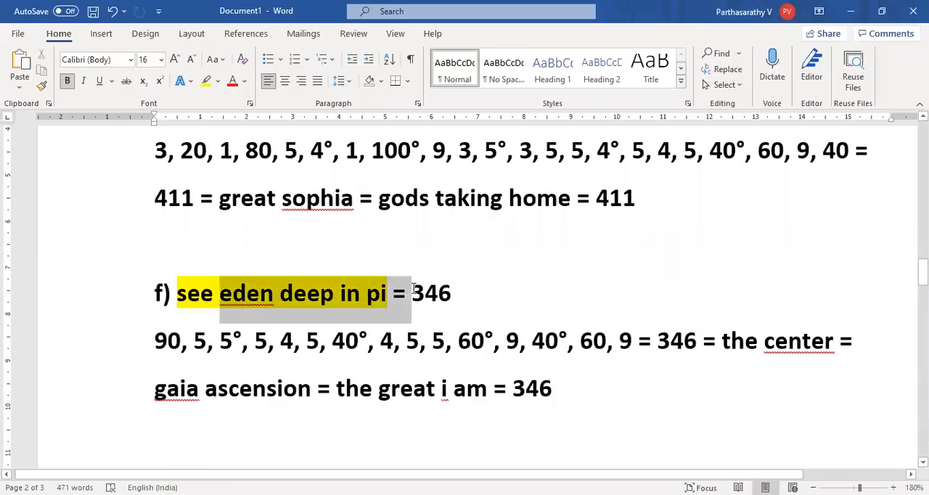
scroll("up", 3)
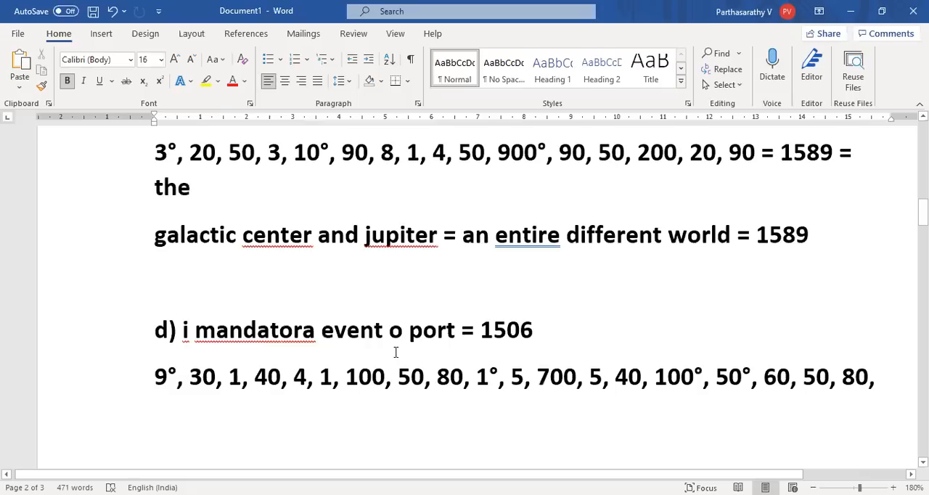
left_click(409, 329)
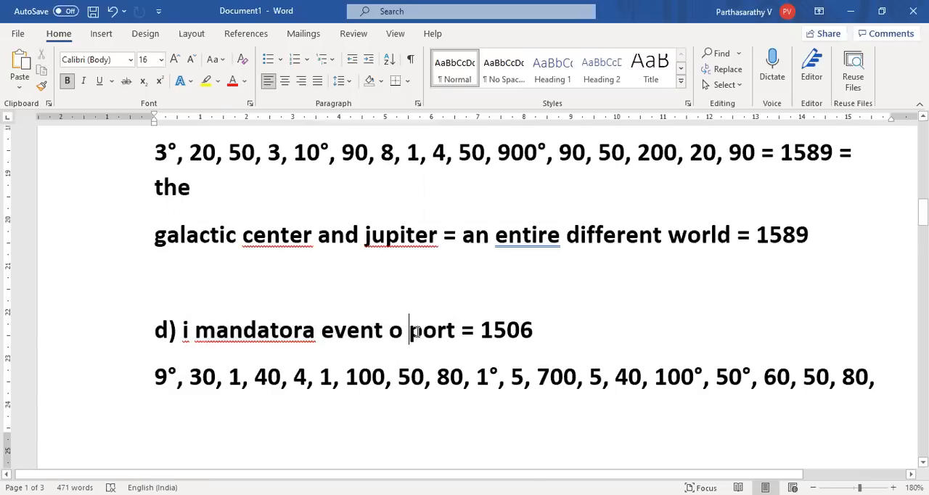
scroll("down", 3)
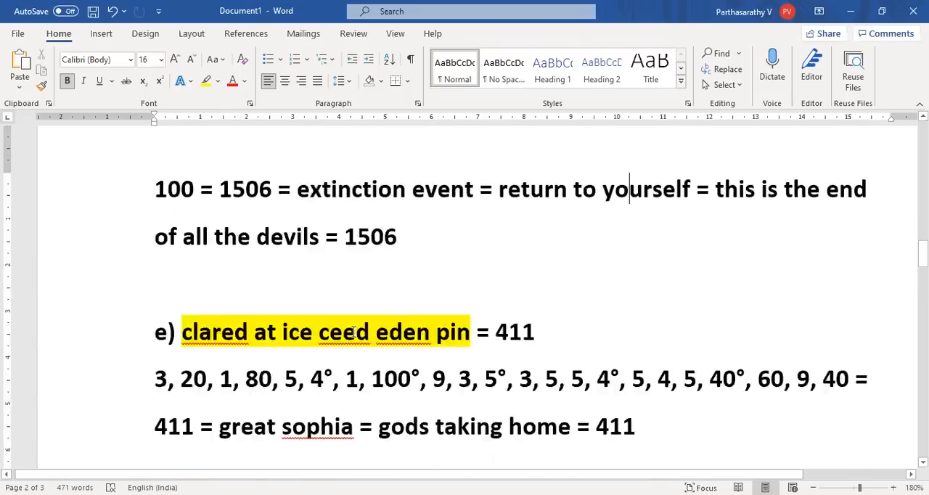
scroll("up", 3)
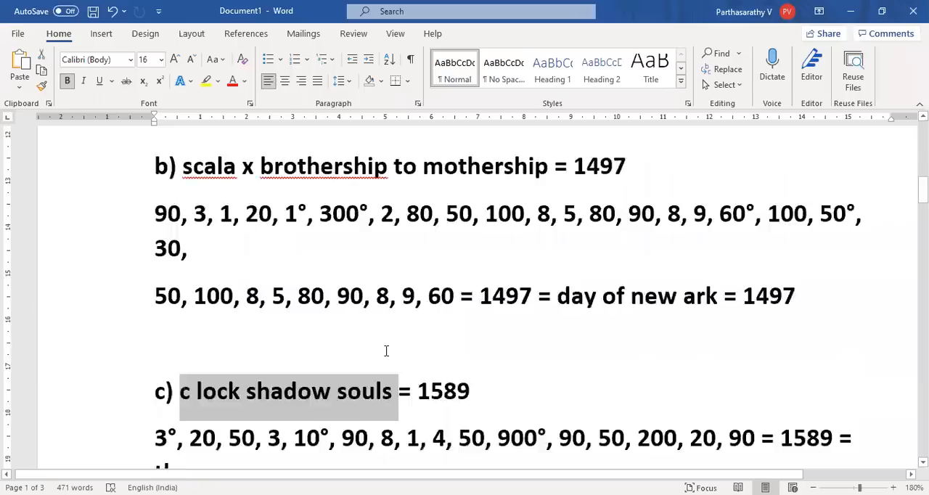
scroll("down", 3)
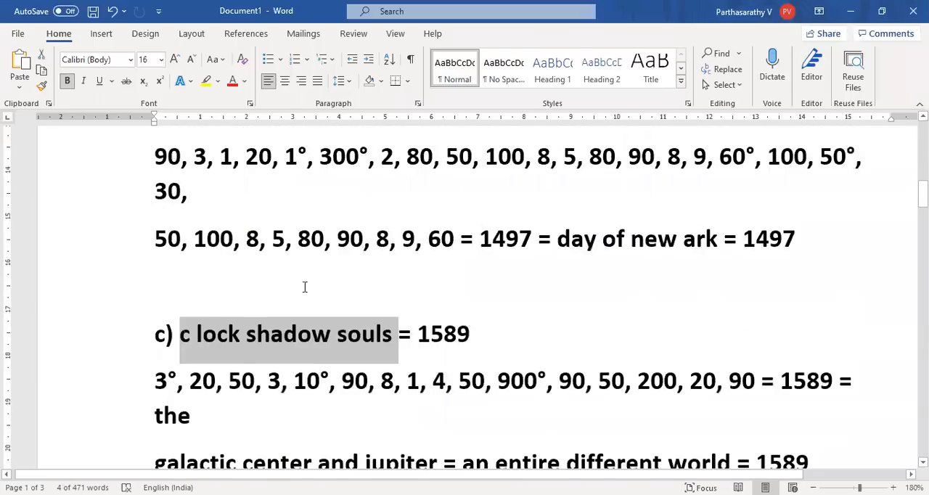
scroll("down", 3)
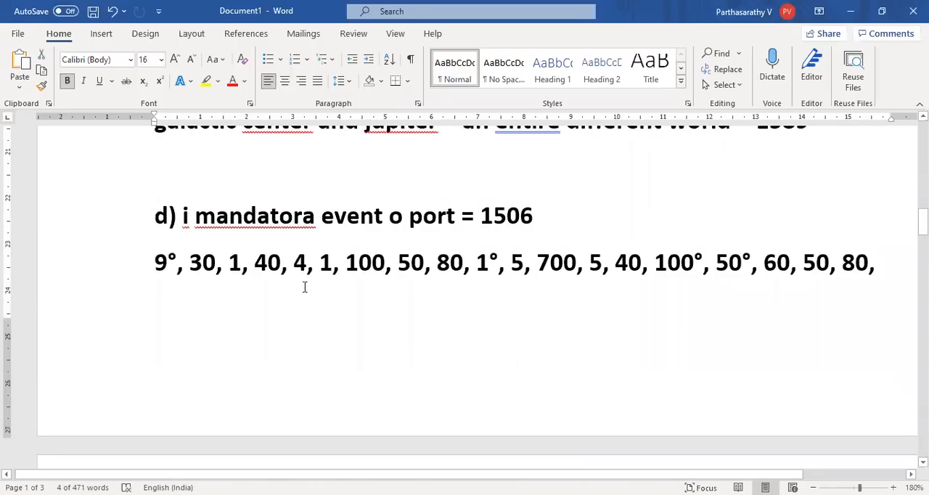
mouse_move(305, 283)
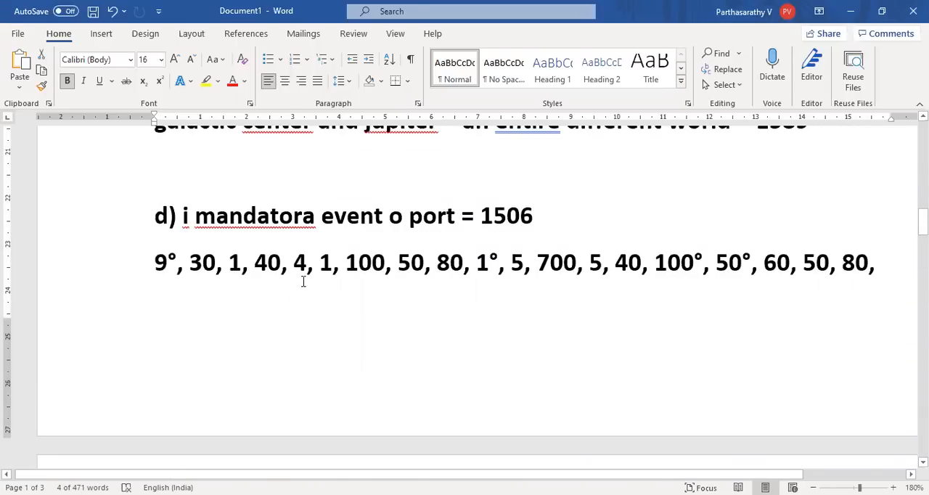
scroll("up", 3)
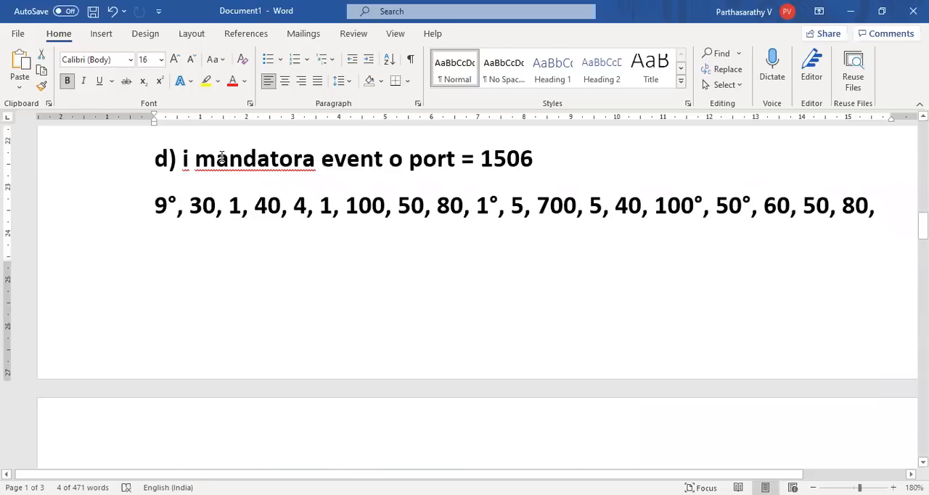
scroll("down", 3)
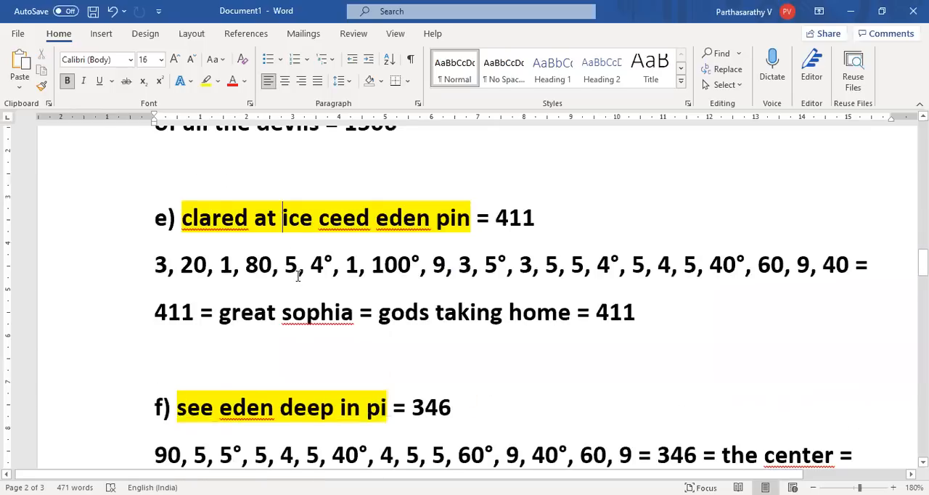
scroll("down", 3)
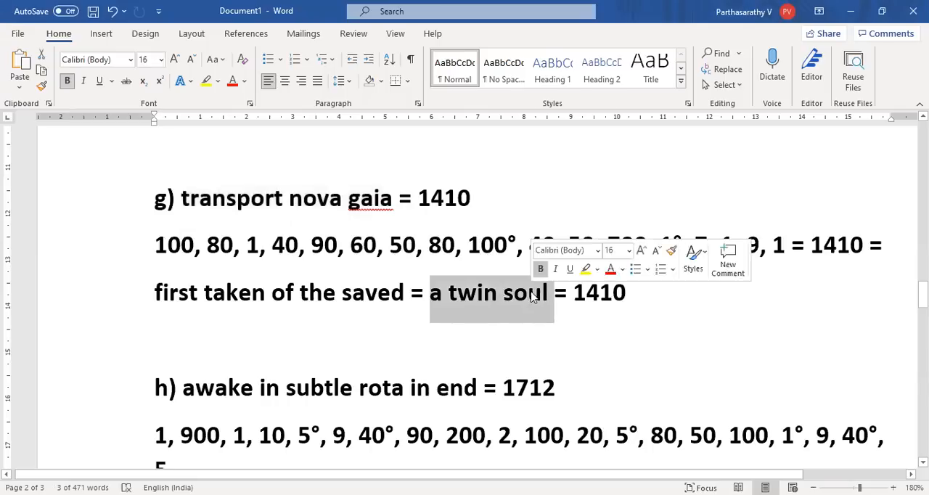
mouse_move(485, 319)
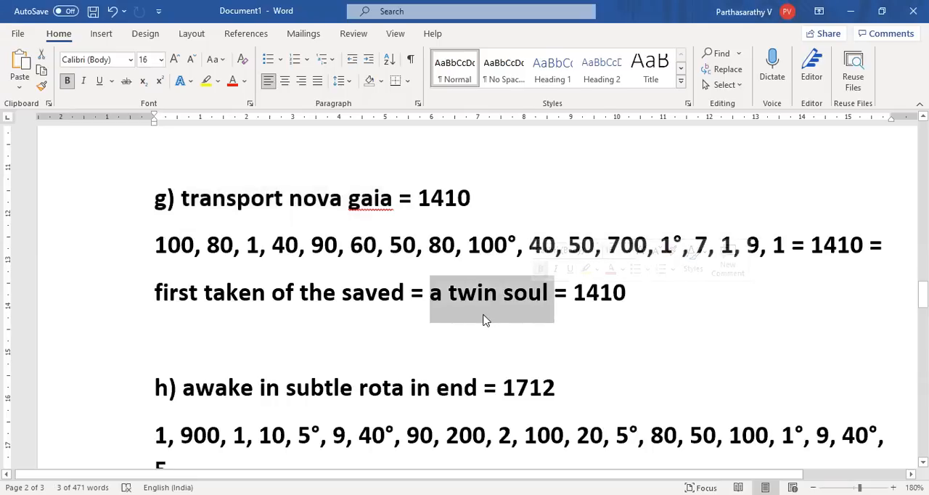
mouse_move(481, 320)
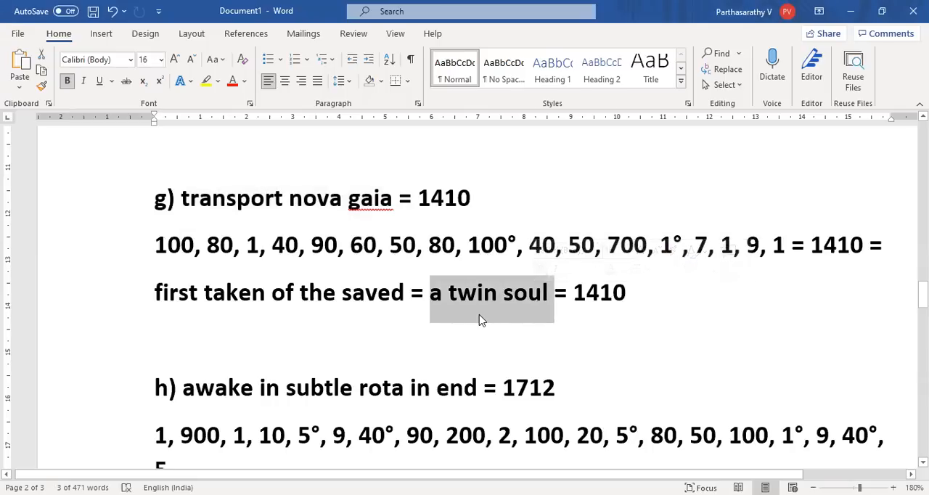
Clear the selection on 'a twin soul' in entry g) transport nova gaia = 1410
left_click(479, 313)
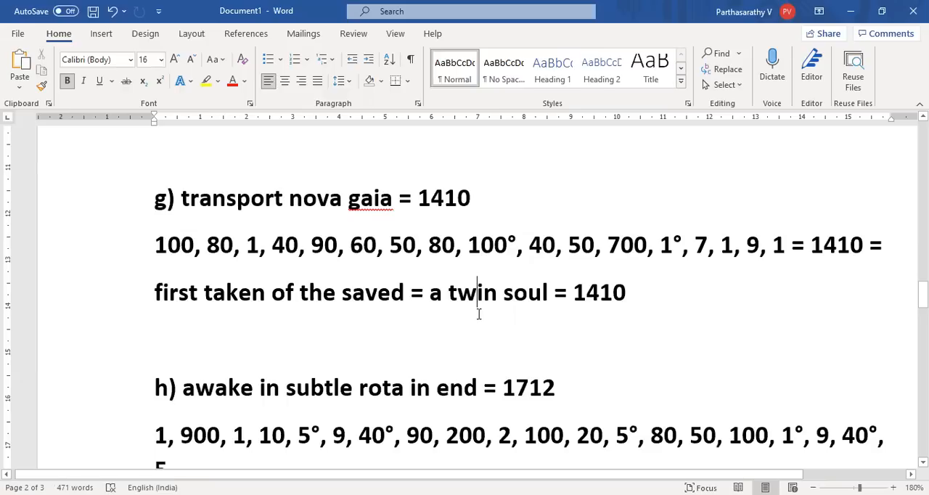
mouse_move(418, 349)
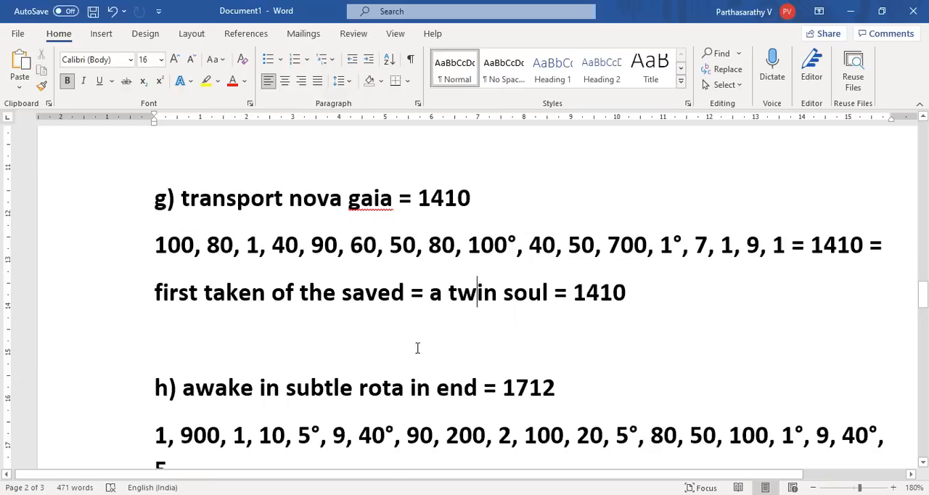